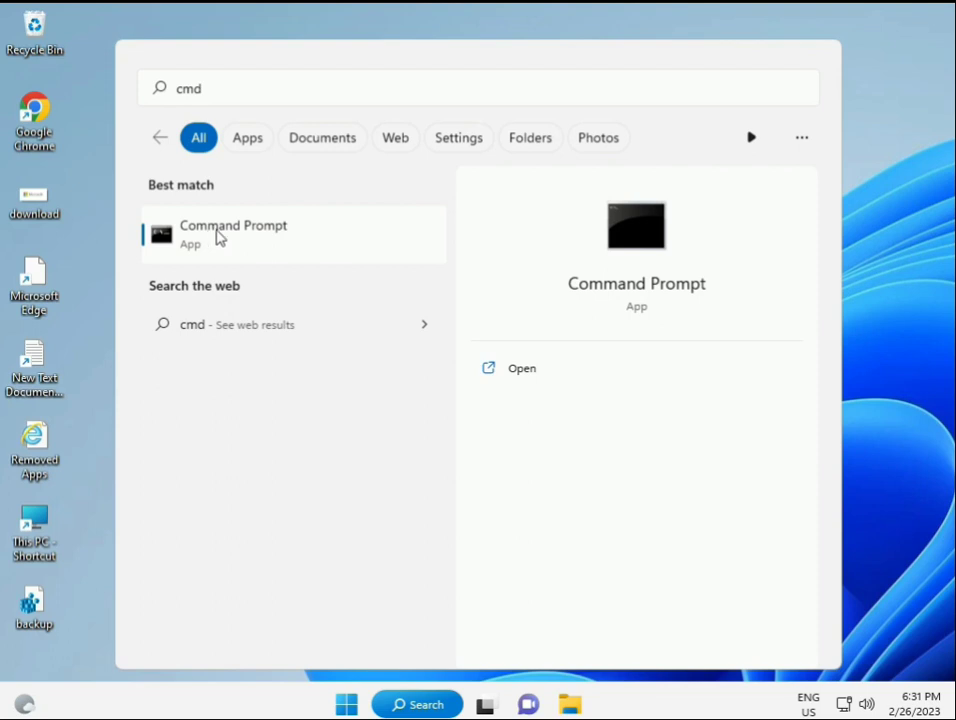
pyautogui.moveTo(244, 242)
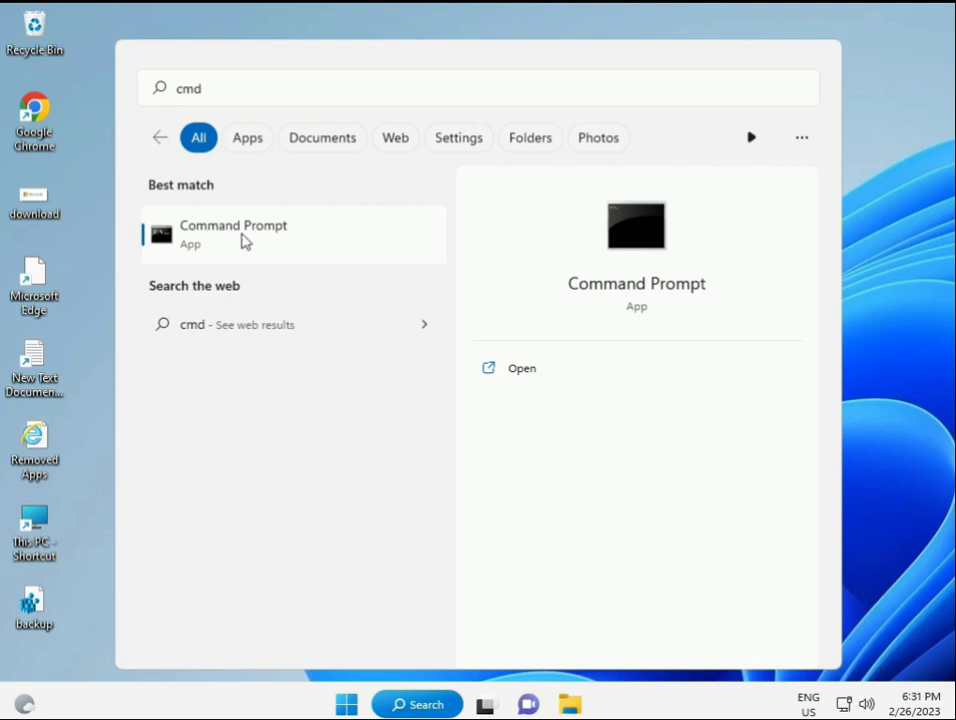
# - Launch Command Prompt as administrator from the cmd search result's context menu
pyautogui.rightClick(232, 234)
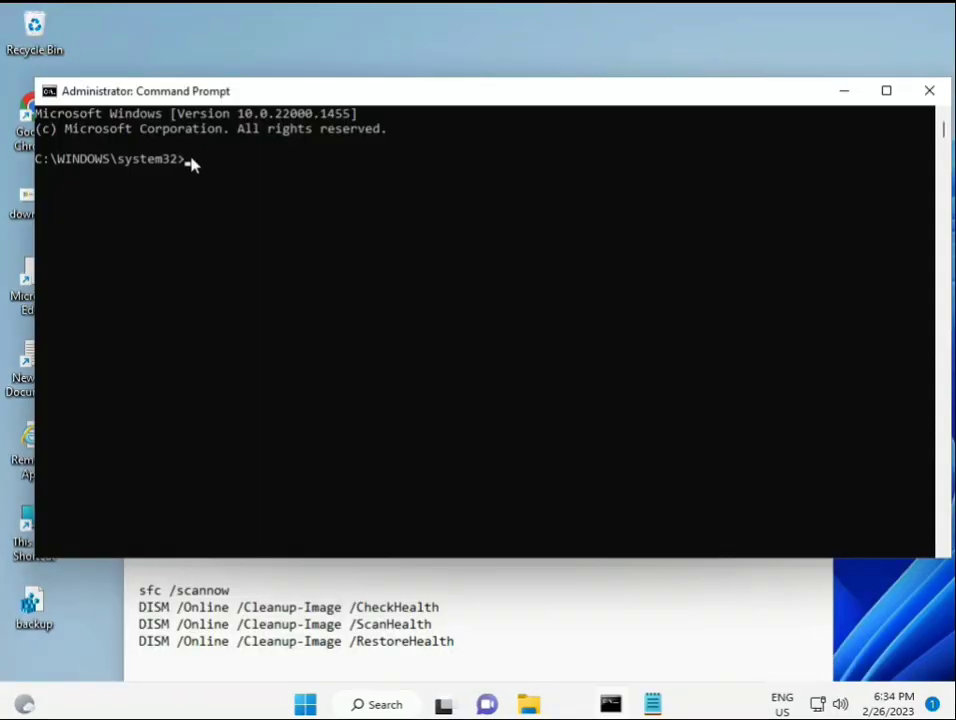
# - Run sfc /scannow to verify system file integrity
pyautogui.write('sca')
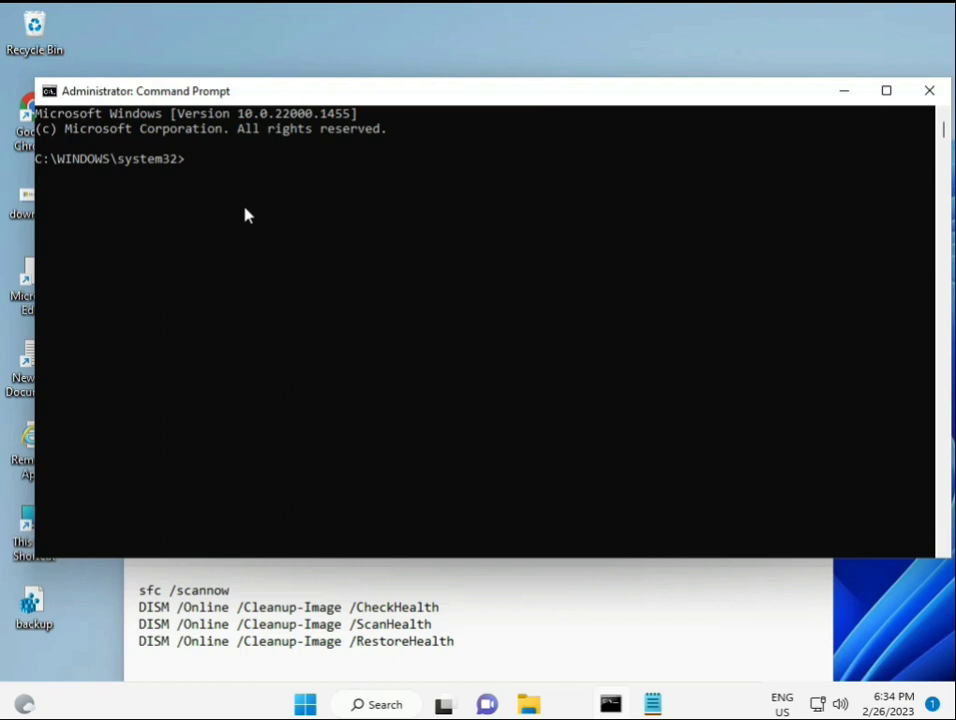
pyautogui.write('sfc /')
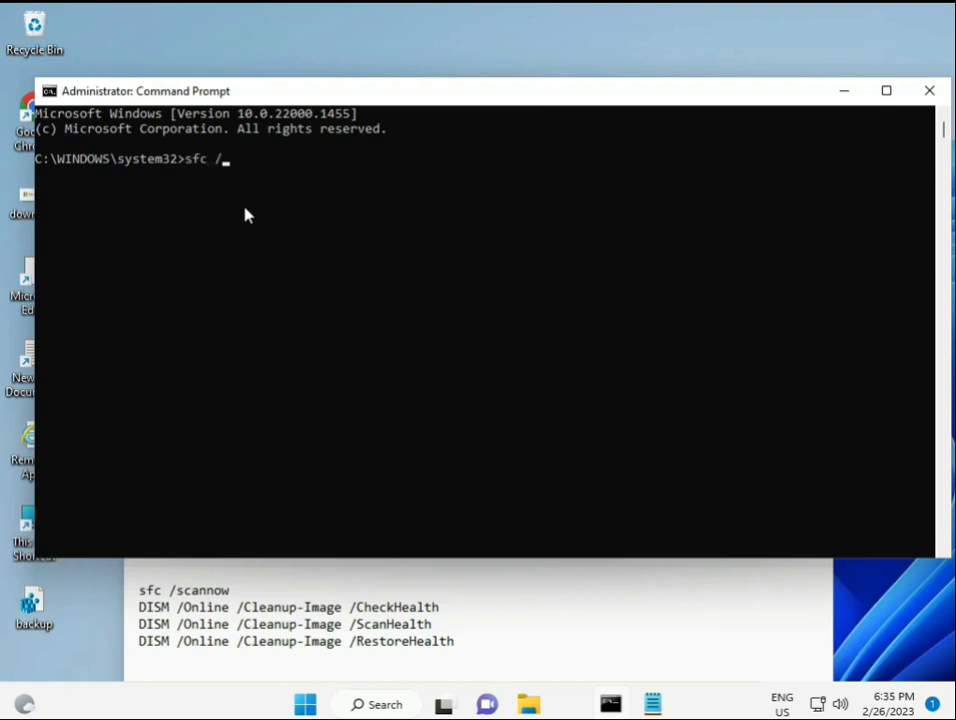
pyautogui.write('scannow')
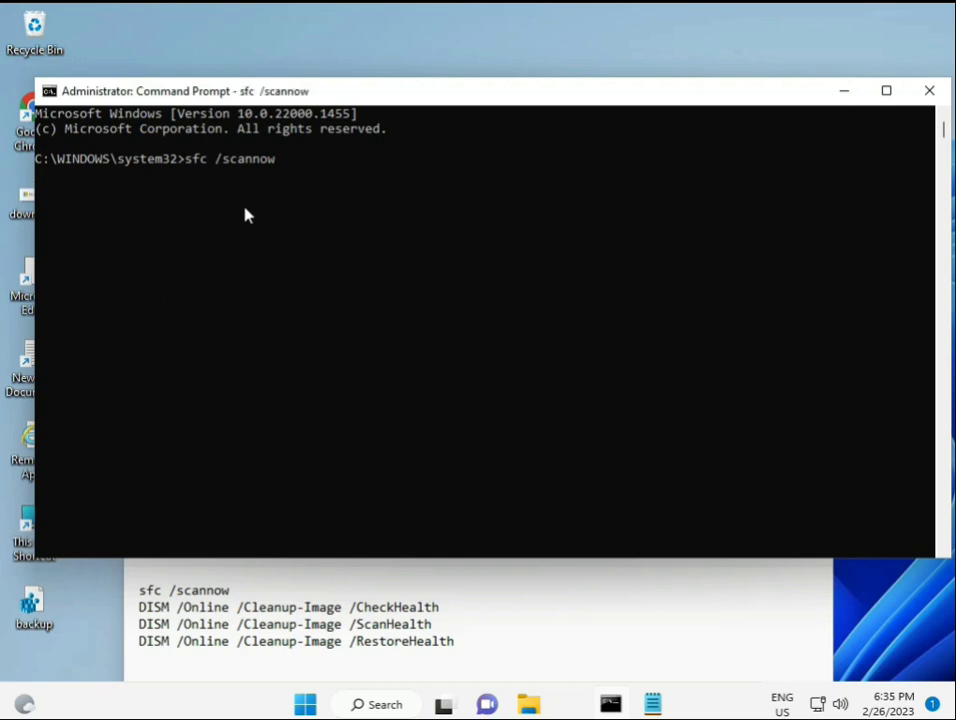
pyautogui.press('enter')
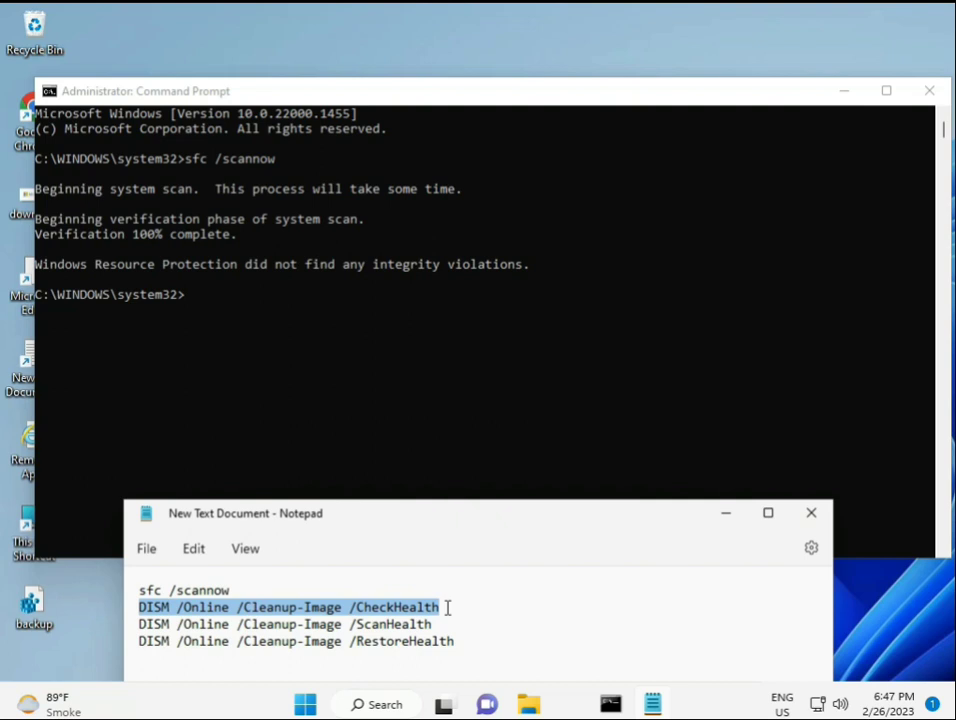
pyautogui.moveTo(200, 346)
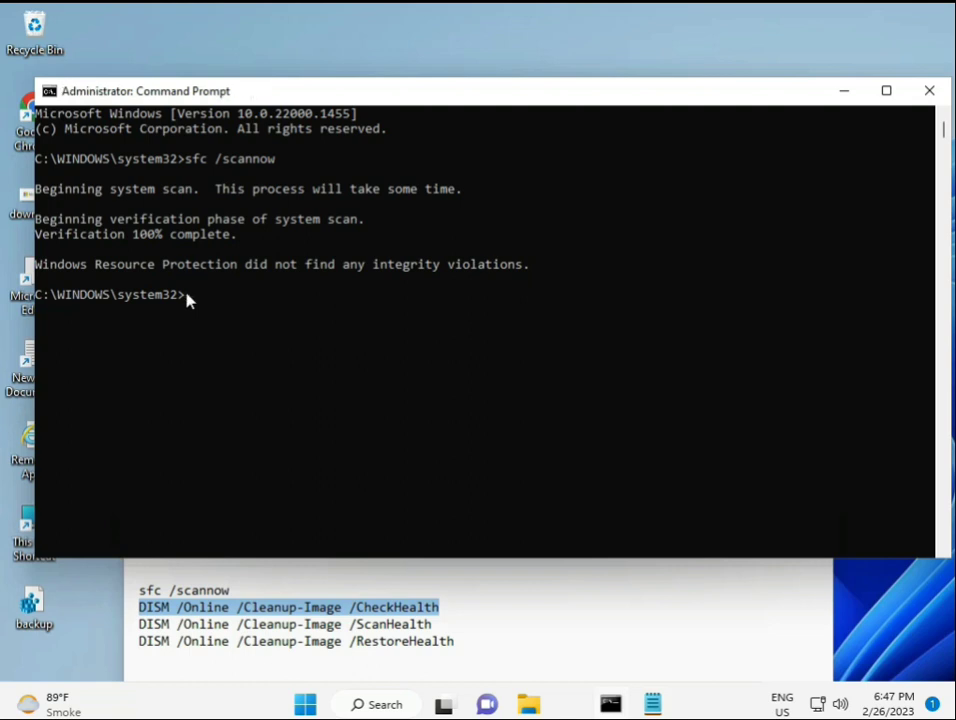
# - Paste and run DISM /Online /Cleanup-Image /CheckHealth via the title bar's Edit menu
pyautogui.rightClick(150, 92)
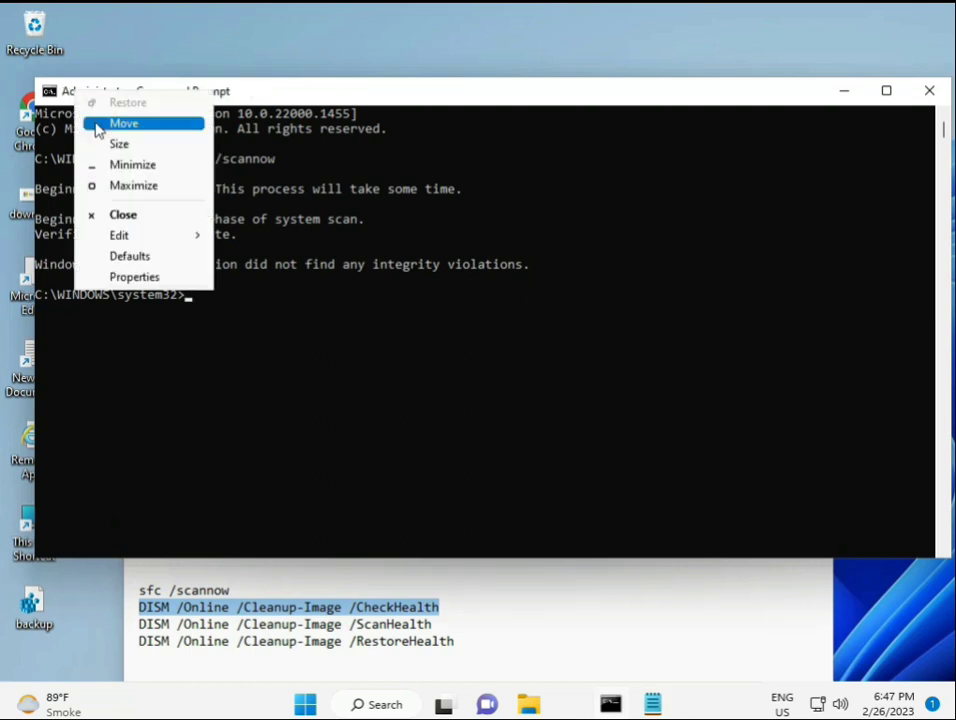
pyautogui.click(120, 234)
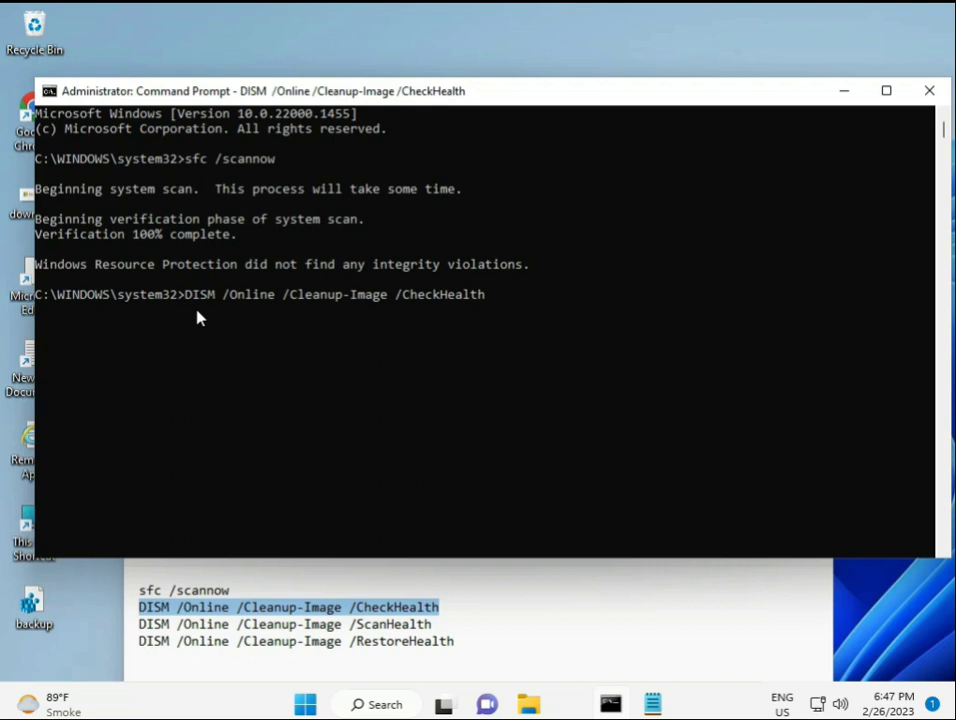
pyautogui.press('enter')
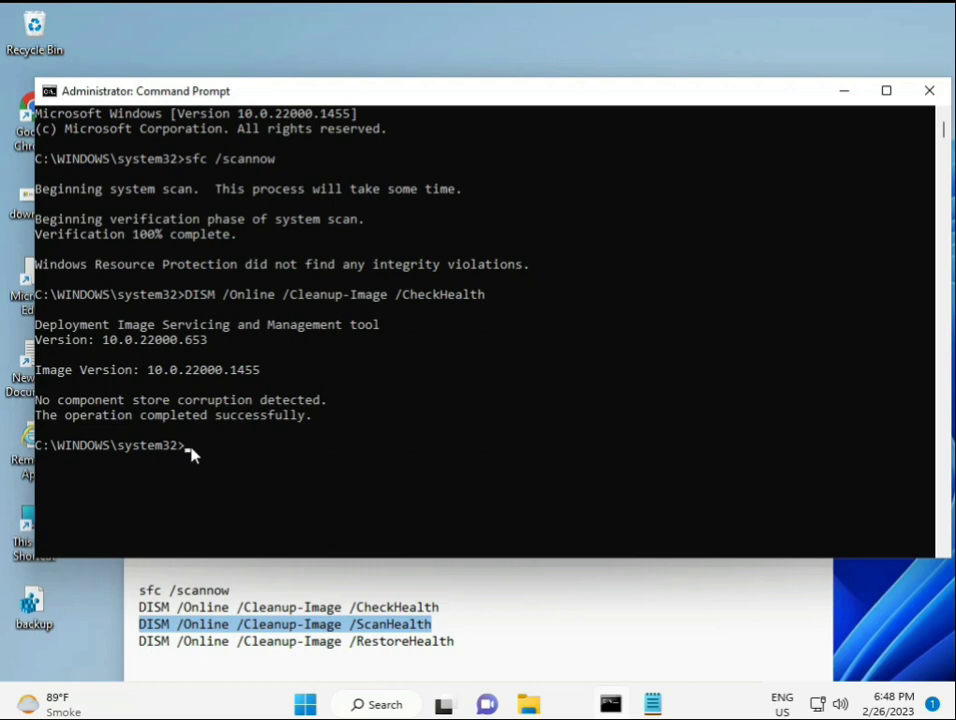
# - Enter DISM /Online /Cleanup-Image /ScanHealth at the prompt after CheckHealth completes
pyautogui.write('DISM /Online /Cleanup-Image /ScanHealth')
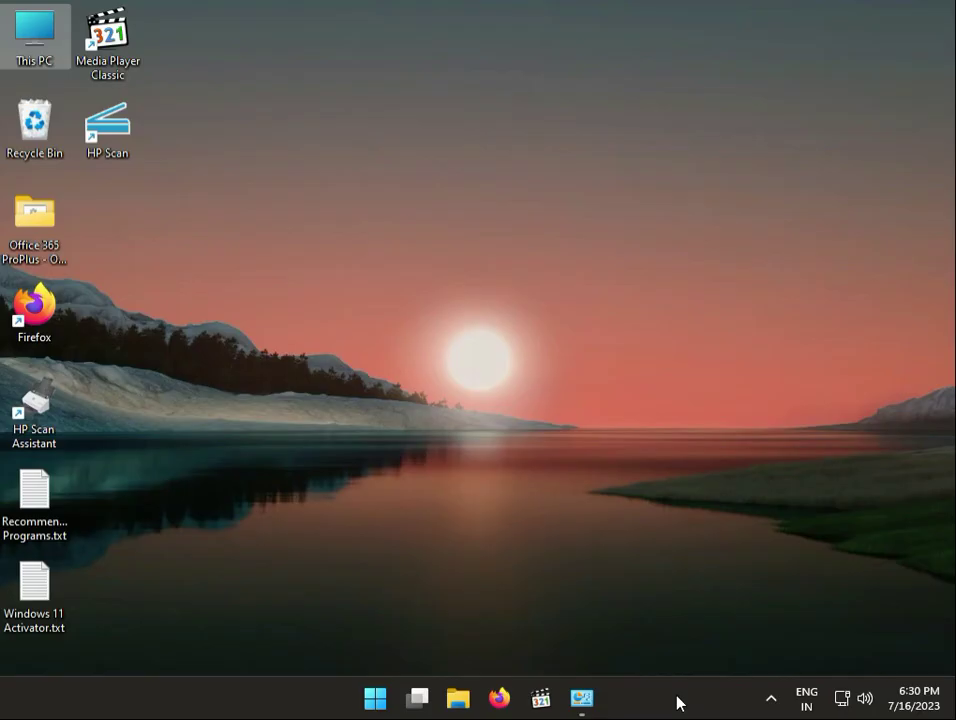
# - Search Start for cmd and launch Command Prompt elevated, approving the UAC prompt
pyautogui.click(376, 698)
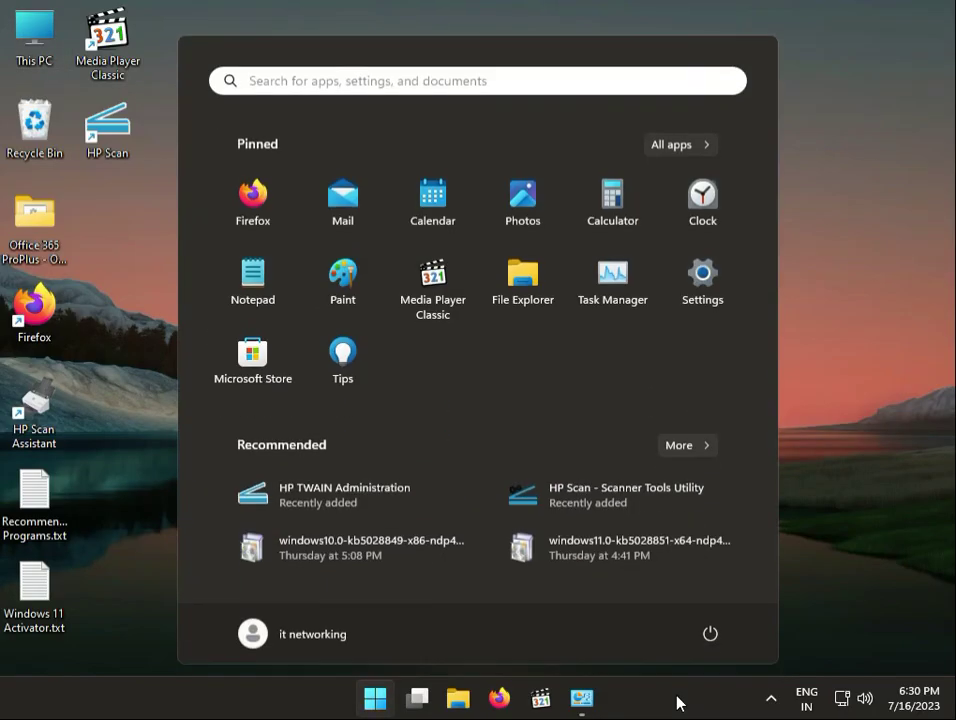
pyautogui.write('cmd')
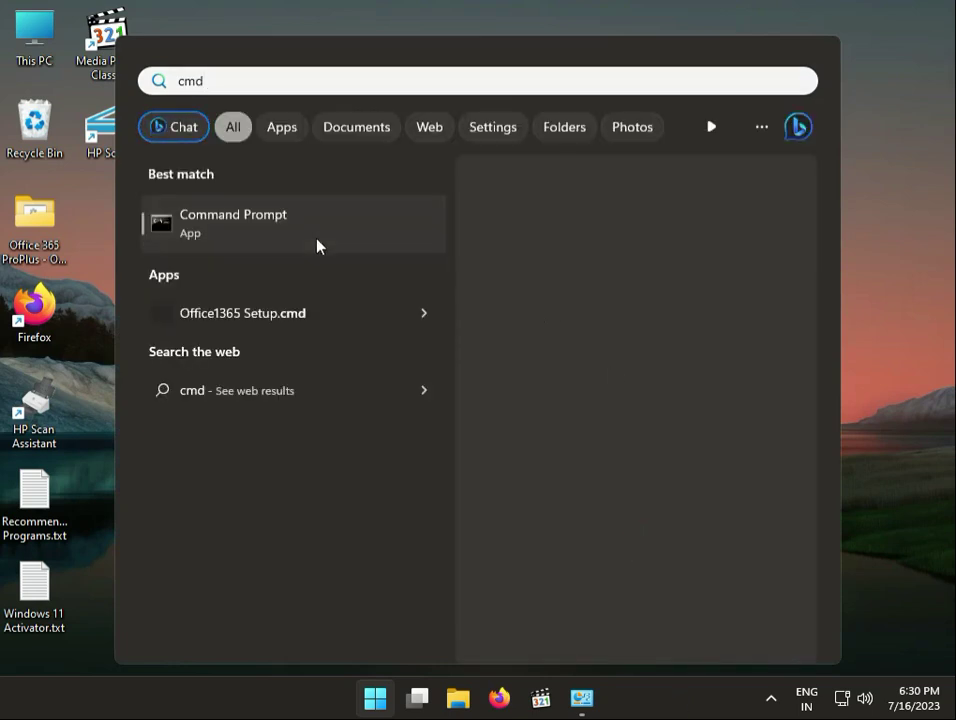
pyautogui.rightClick(232, 224)
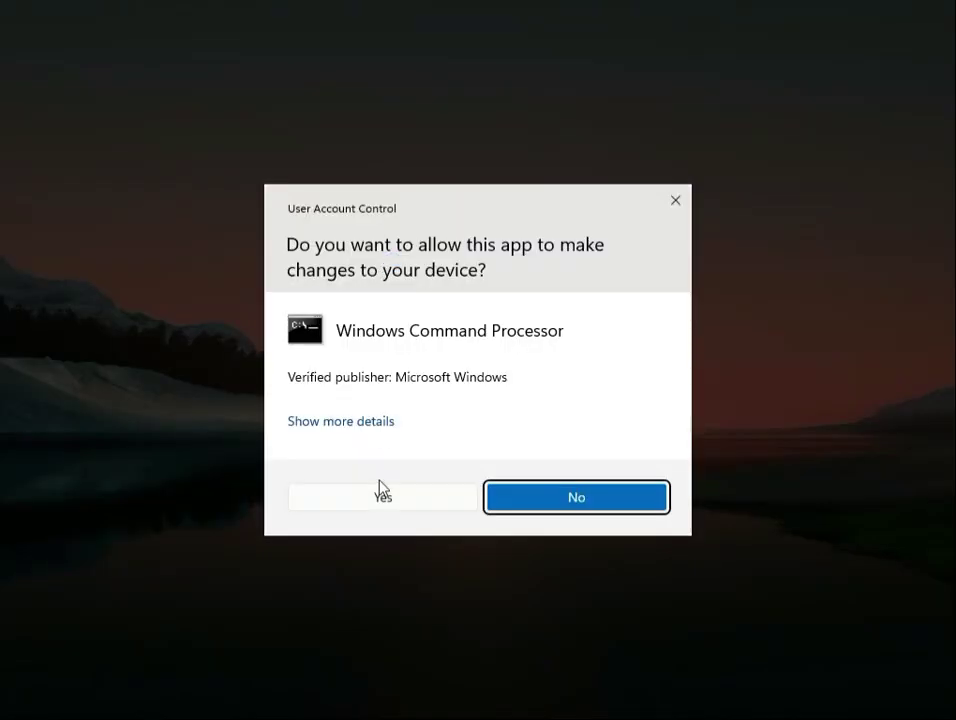
pyautogui.click(384, 496)
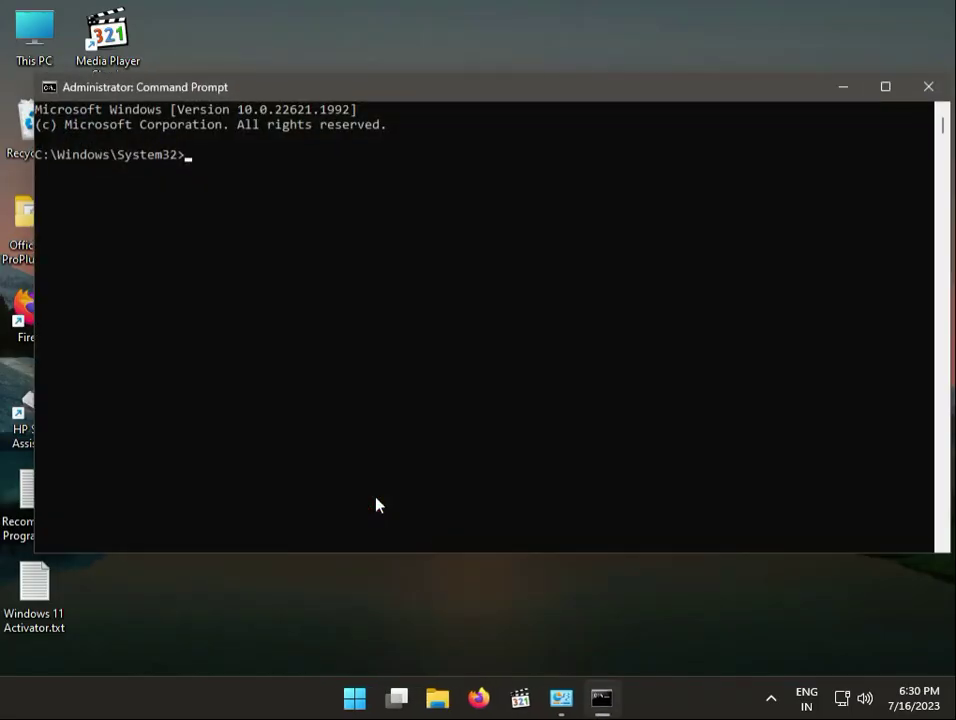
pyautogui.moveTo(378, 476)
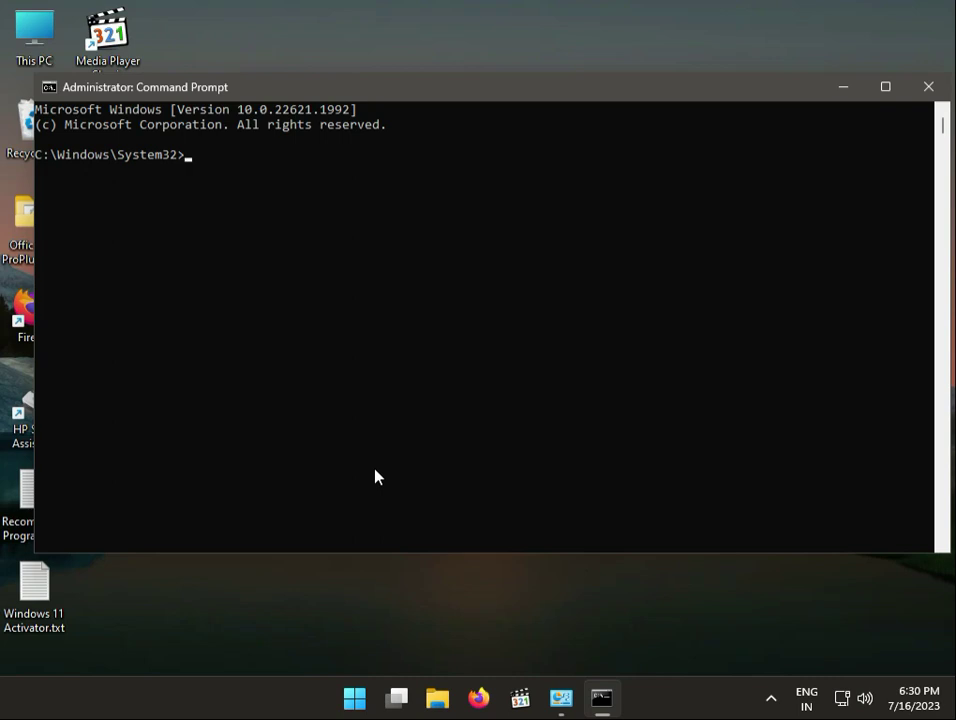
# - Run chkdsk c: /f /r /x and answer y to schedule it at next restart
pyautogui.write('ch')
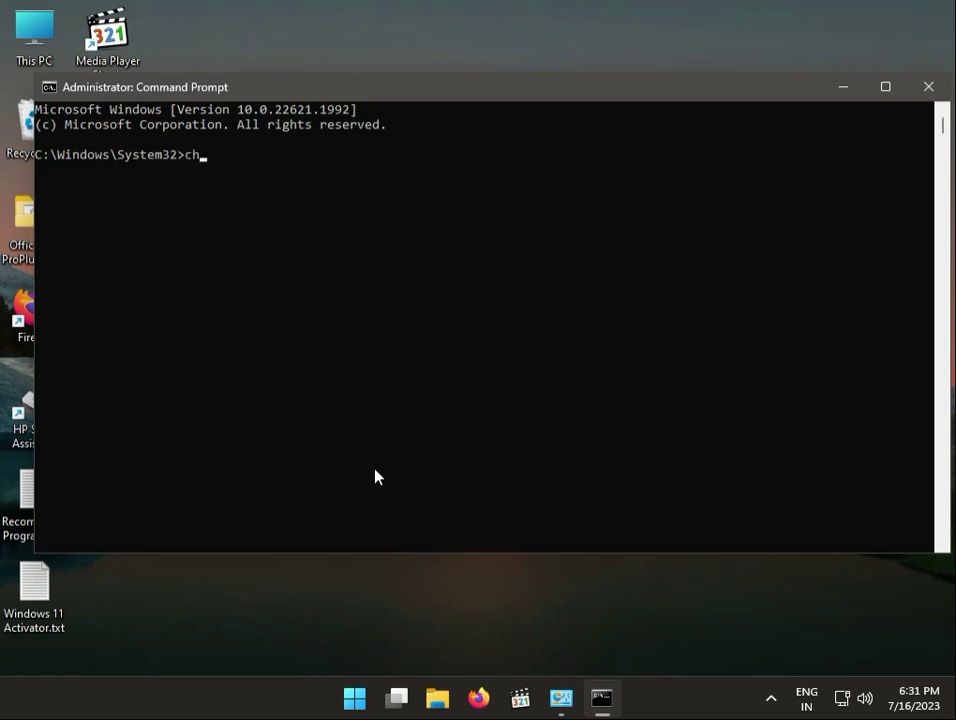
pyautogui.write('kdsk')
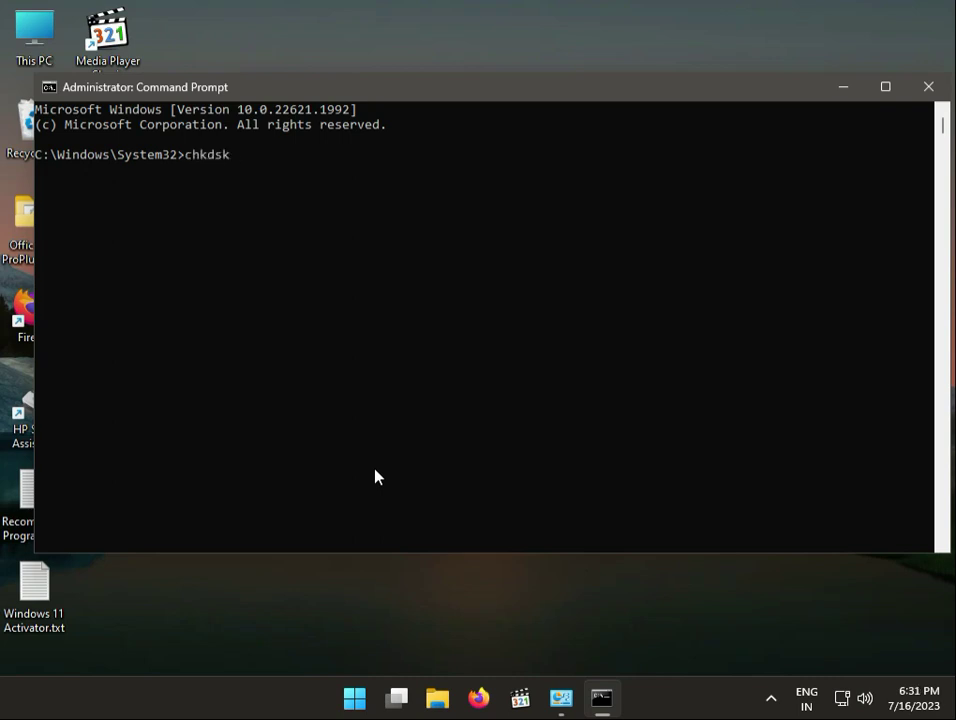
pyautogui.write('c')
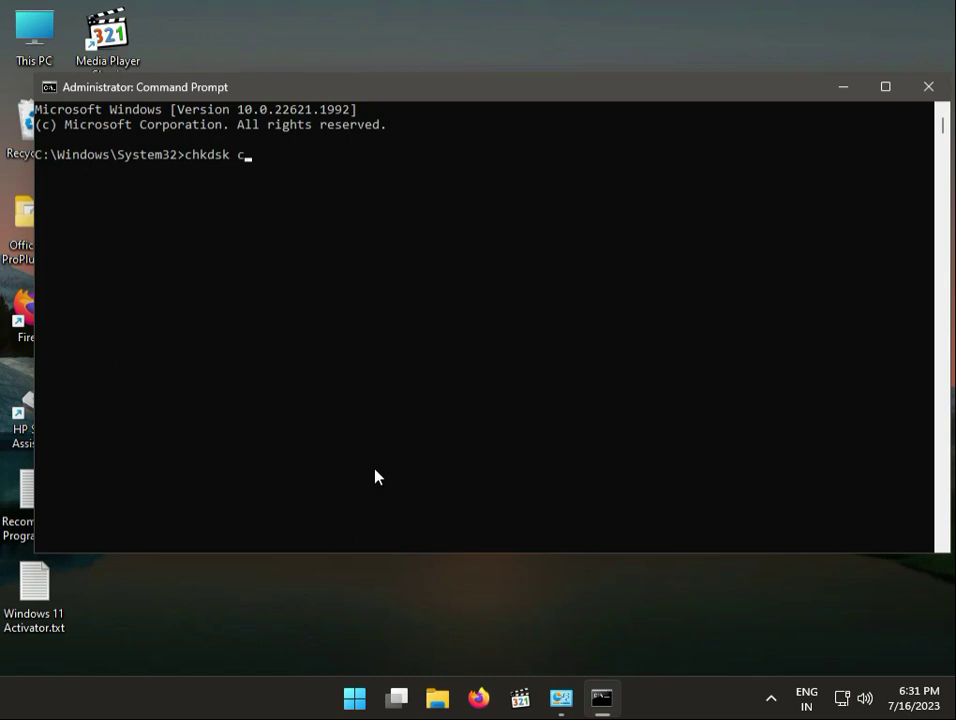
pyautogui.write(':')
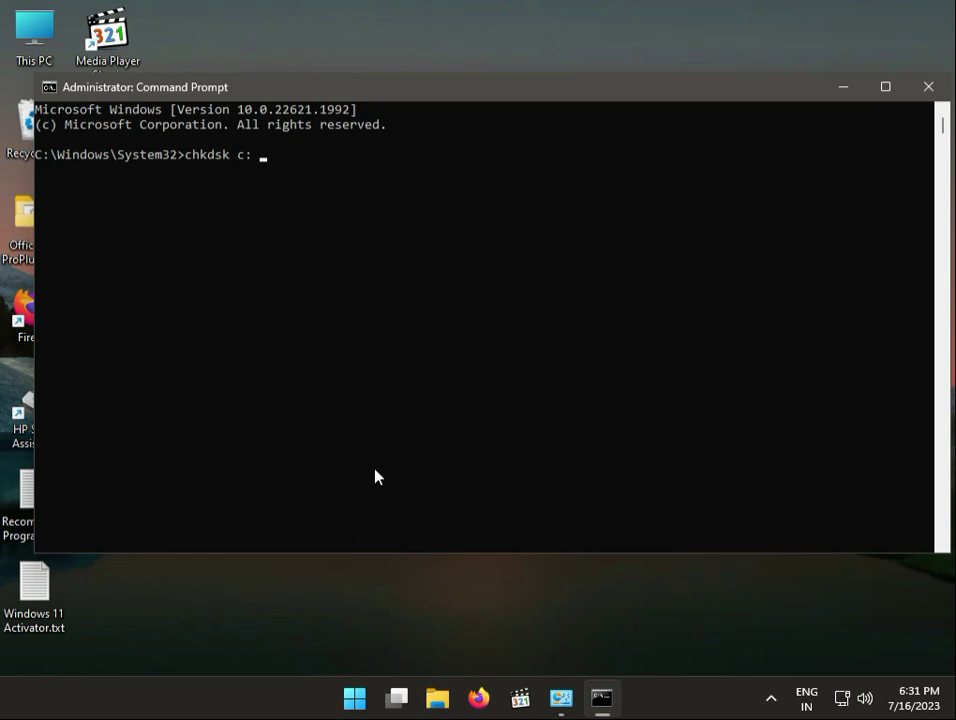
pyautogui.write('/')
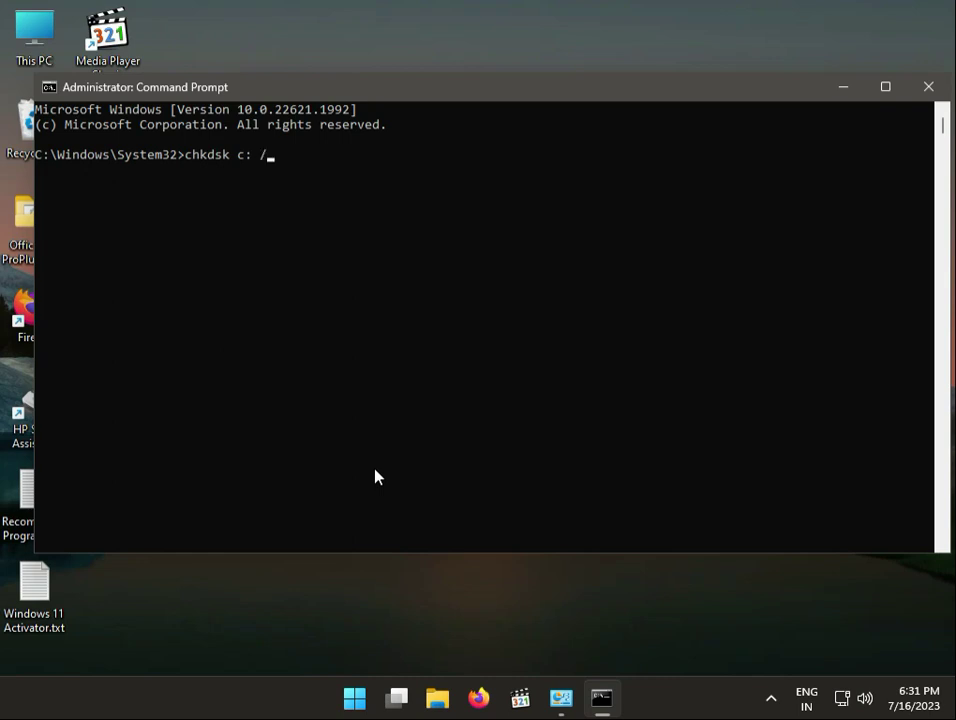
pyautogui.write('f')
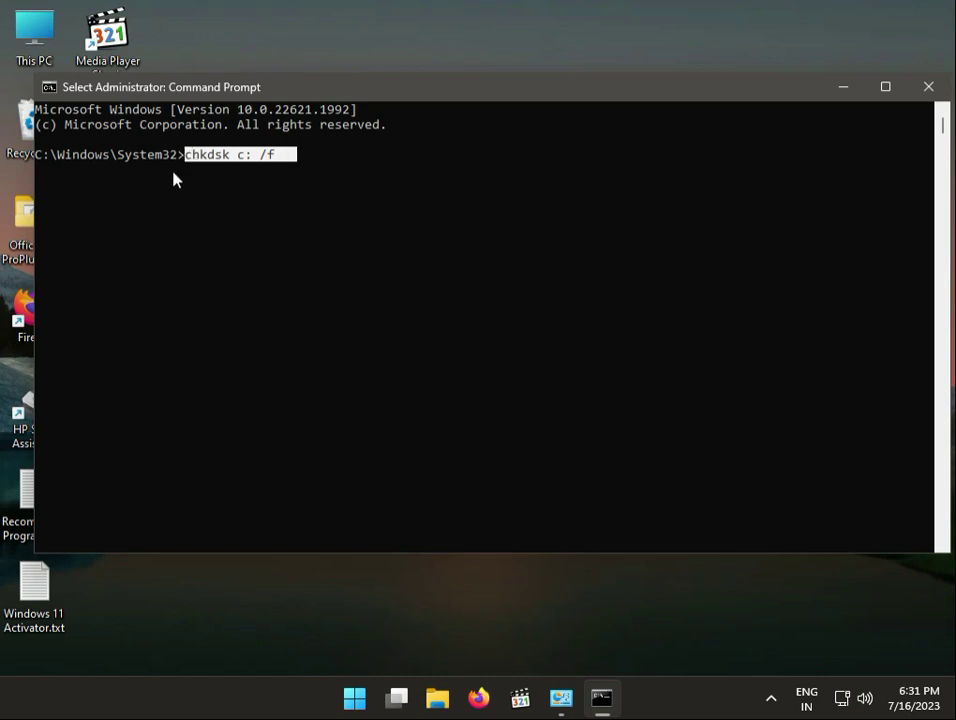
pyautogui.moveTo(198, 182)
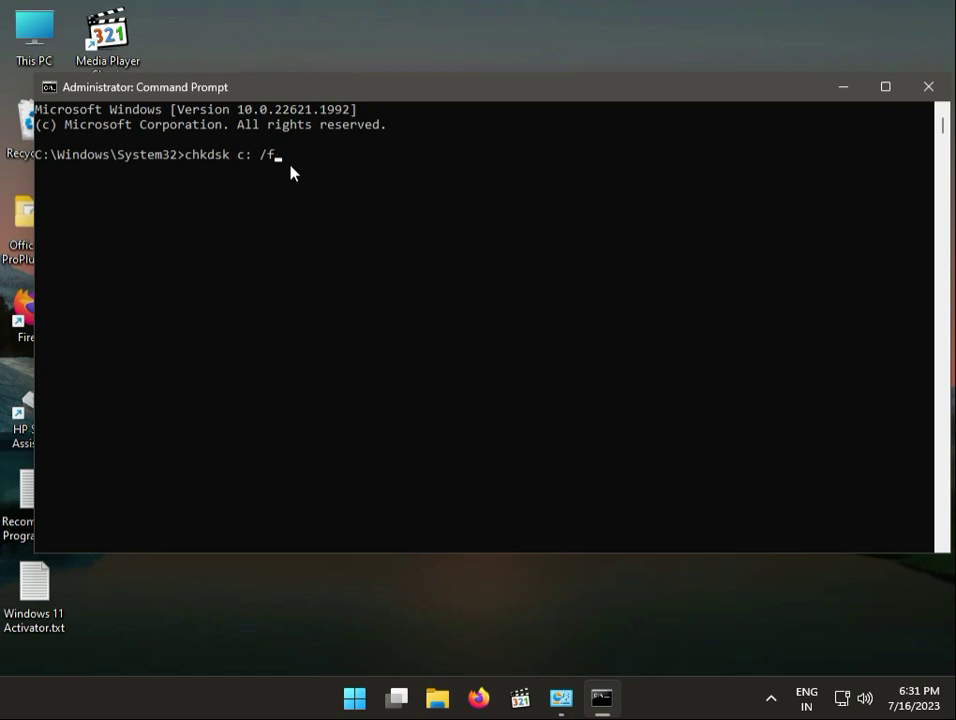
pyautogui.write('/')
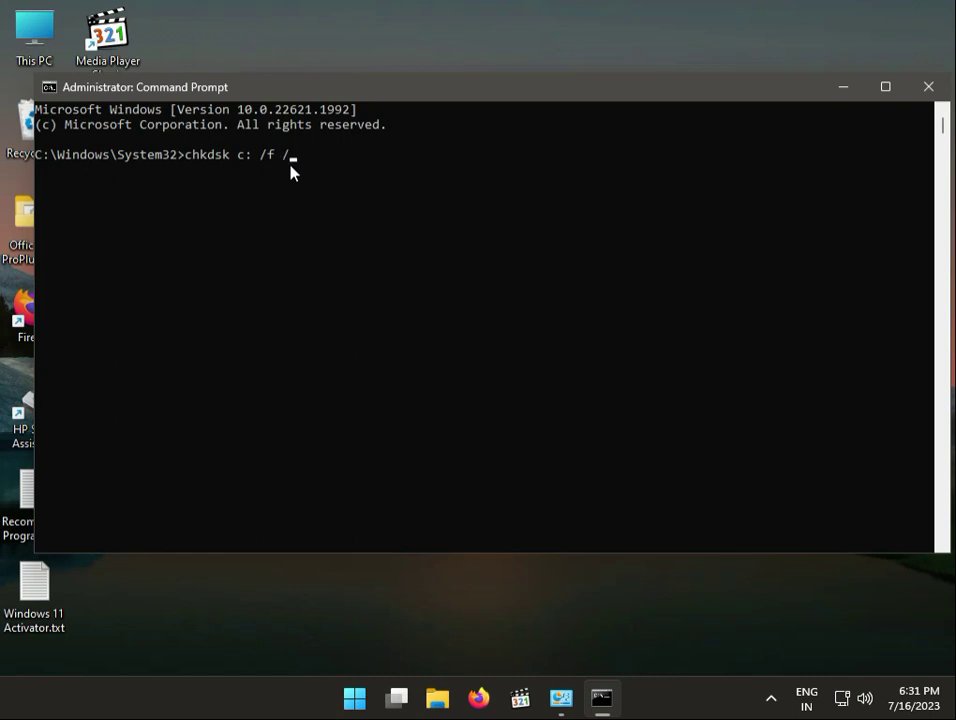
pyautogui.write('r')
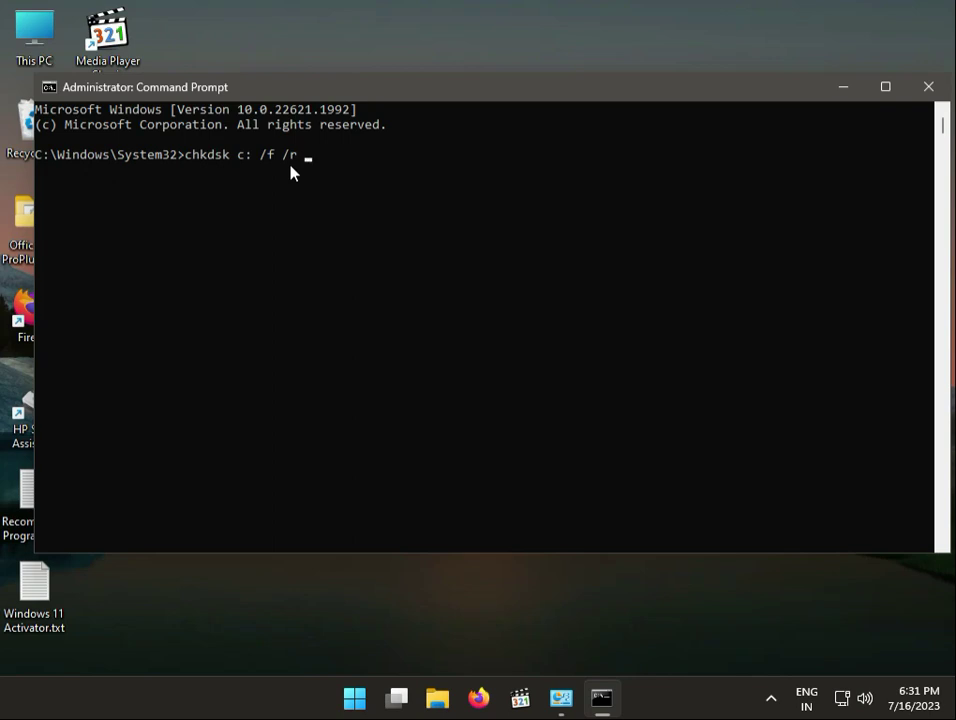
pyautogui.write('/')
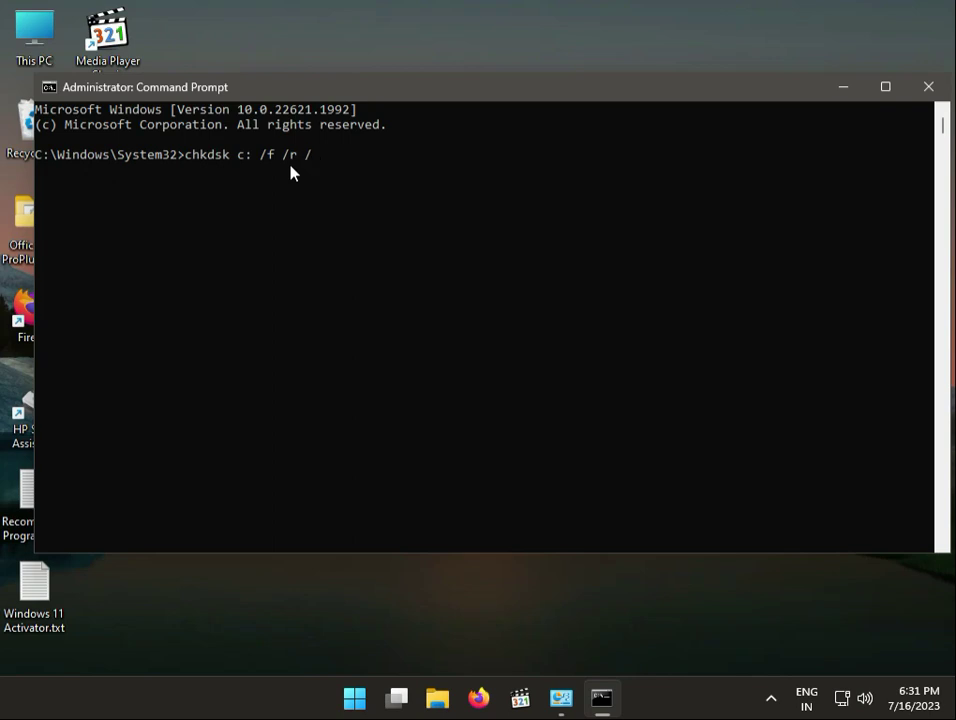
pyautogui.write('x')
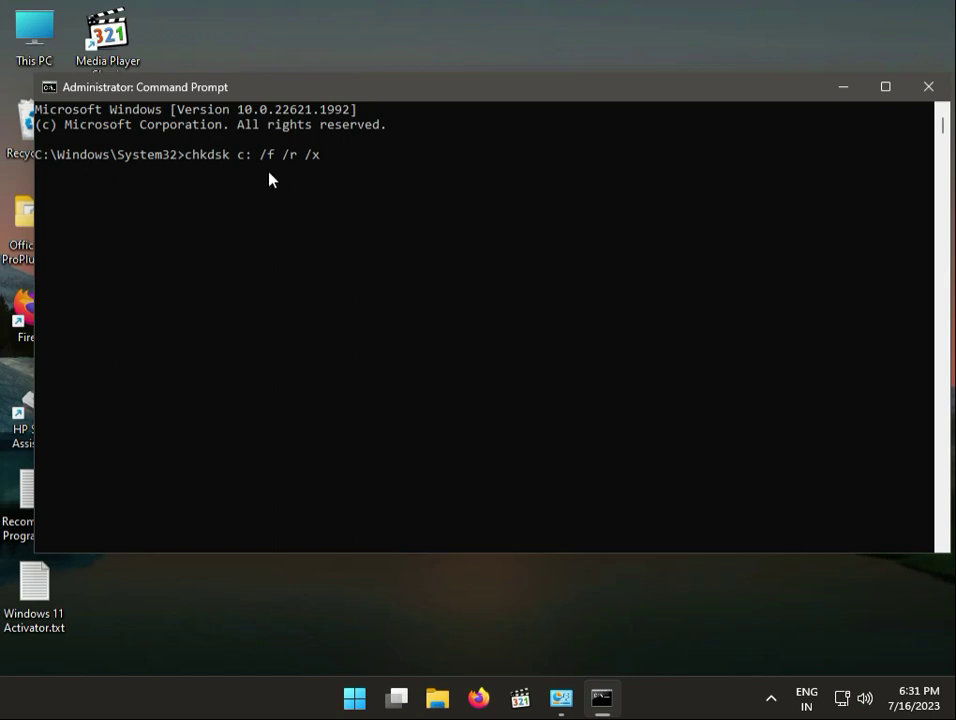
pyautogui.press('enter')
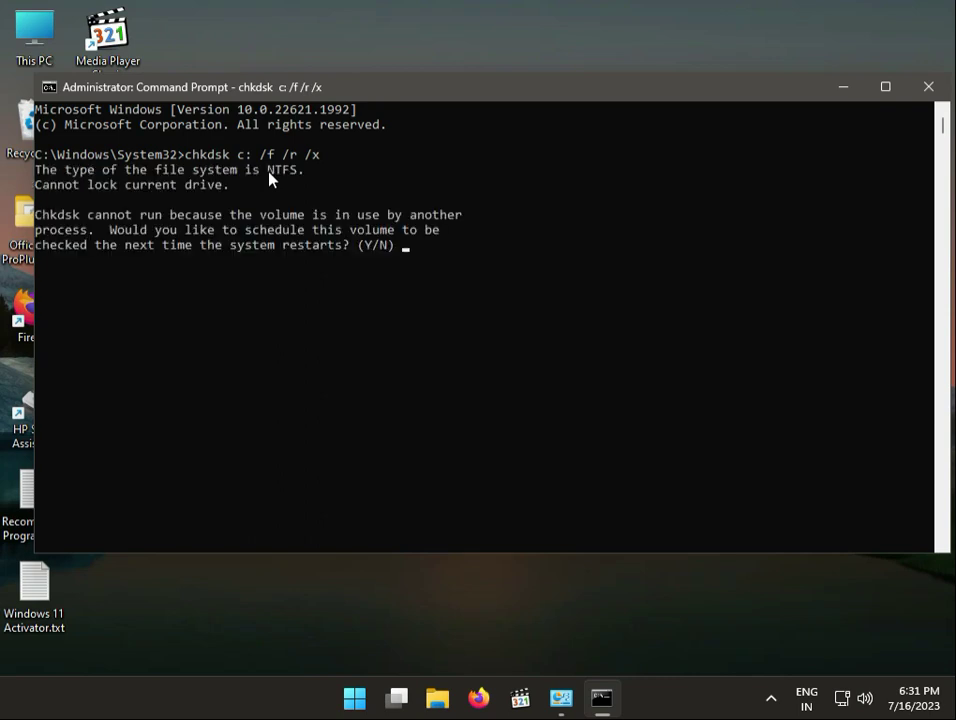
pyautogui.write('y')
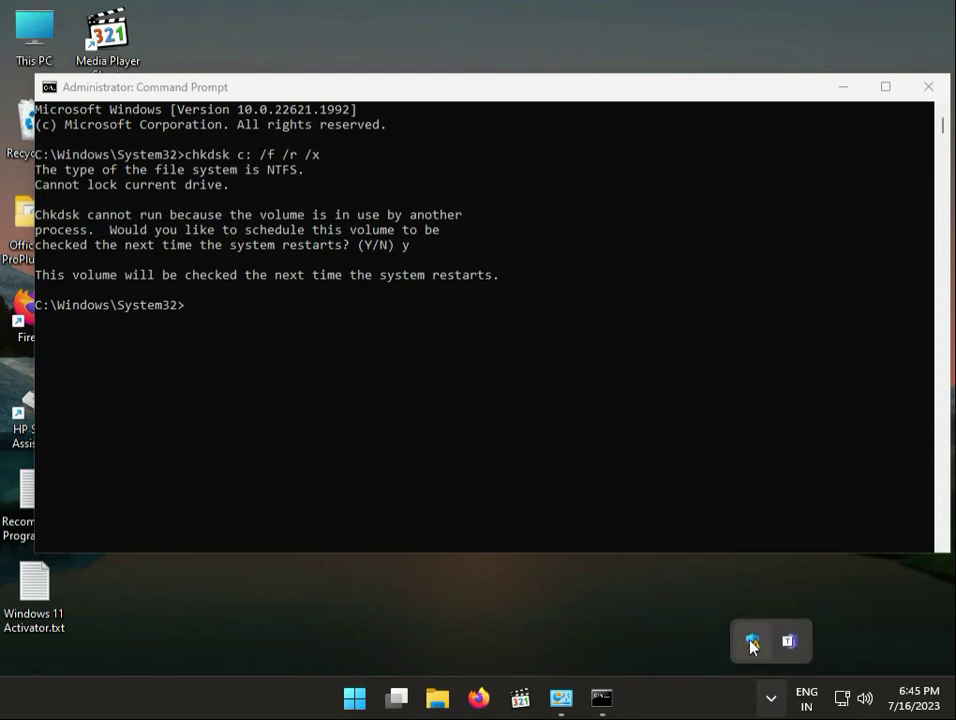
# - Bring up Windows Security from the tray and close the Command Prompt window
pyautogui.click(750, 640)
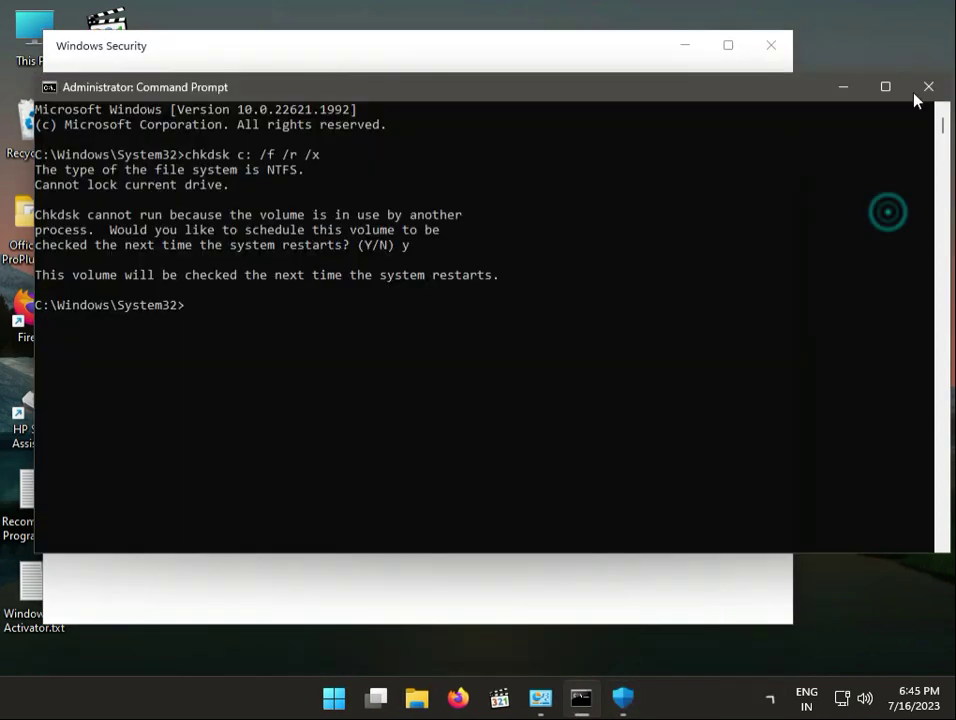
pyautogui.click(928, 86)
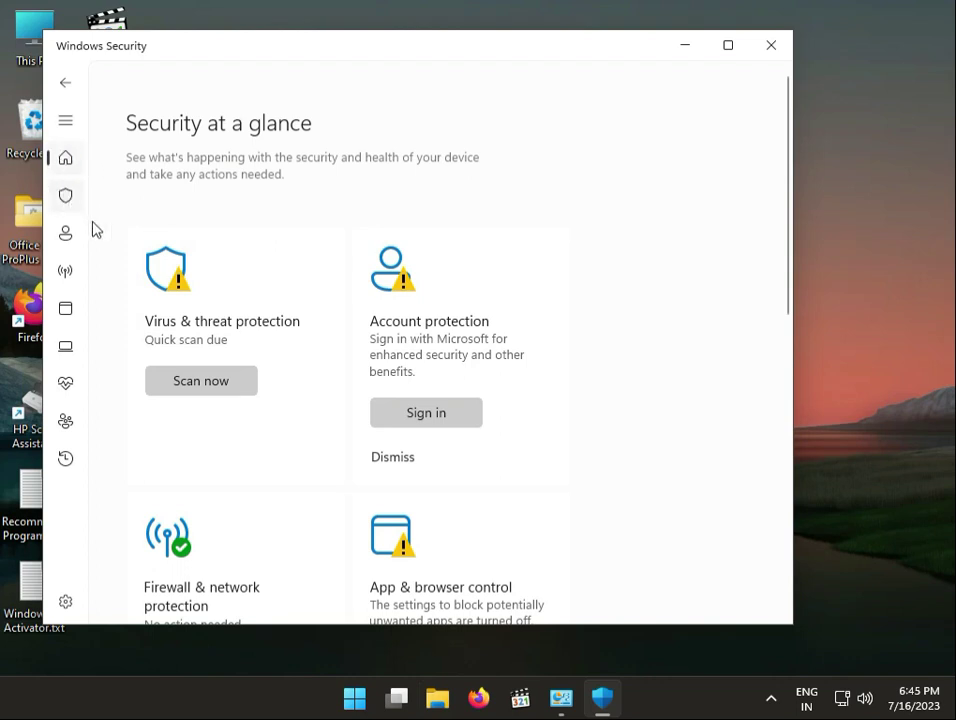
pyautogui.click(64, 196)
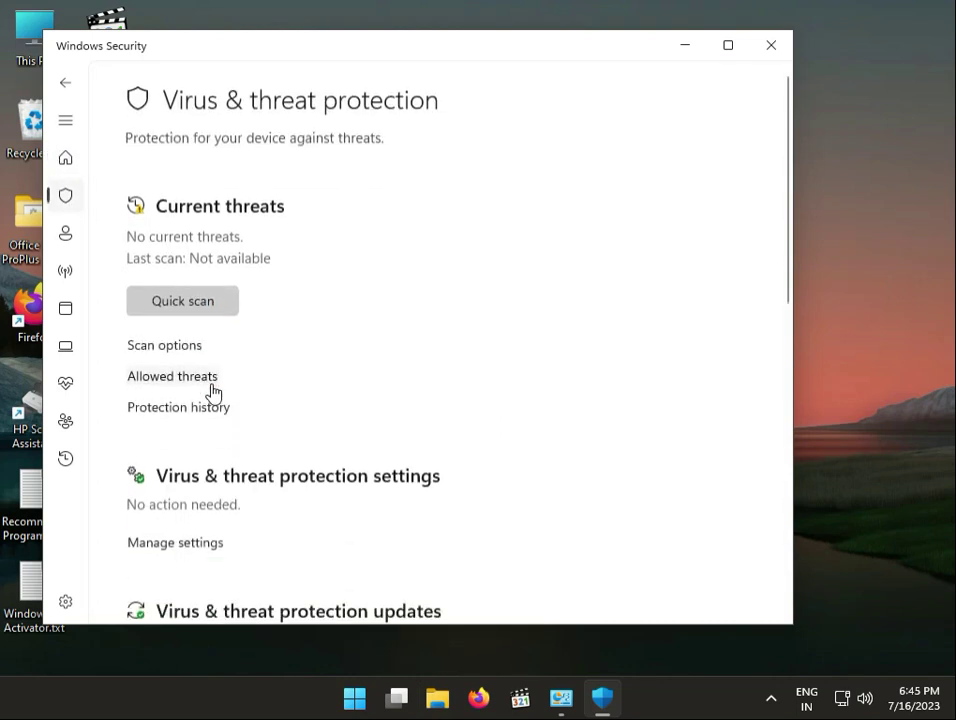
# - Navigate to the Virus & threat protection page in Windows Security
pyautogui.click(182, 300)
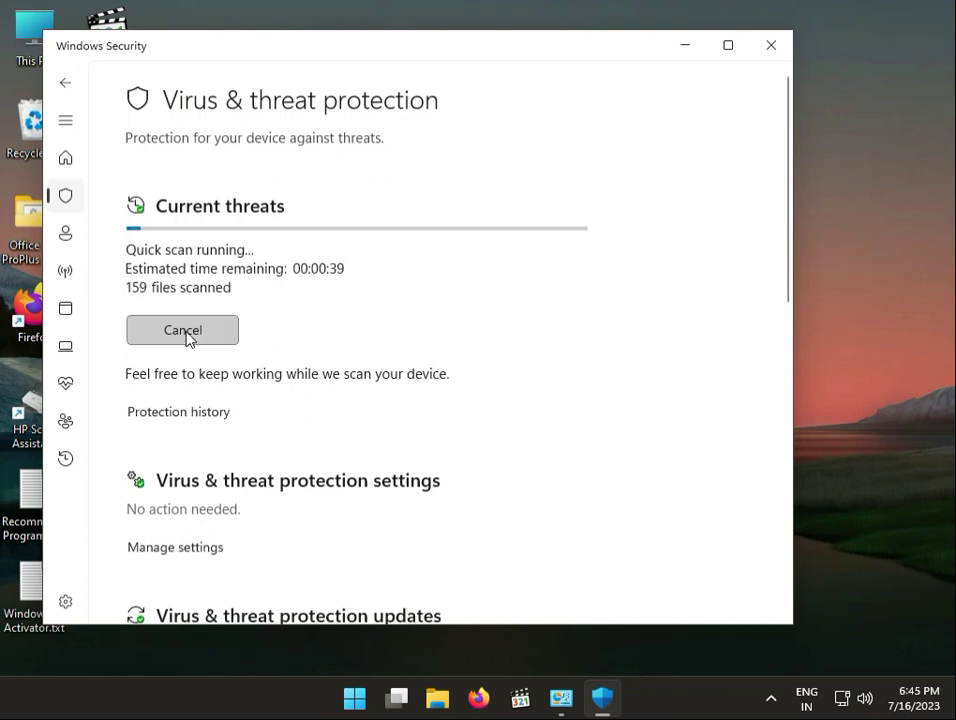
pyautogui.scroll(-3)
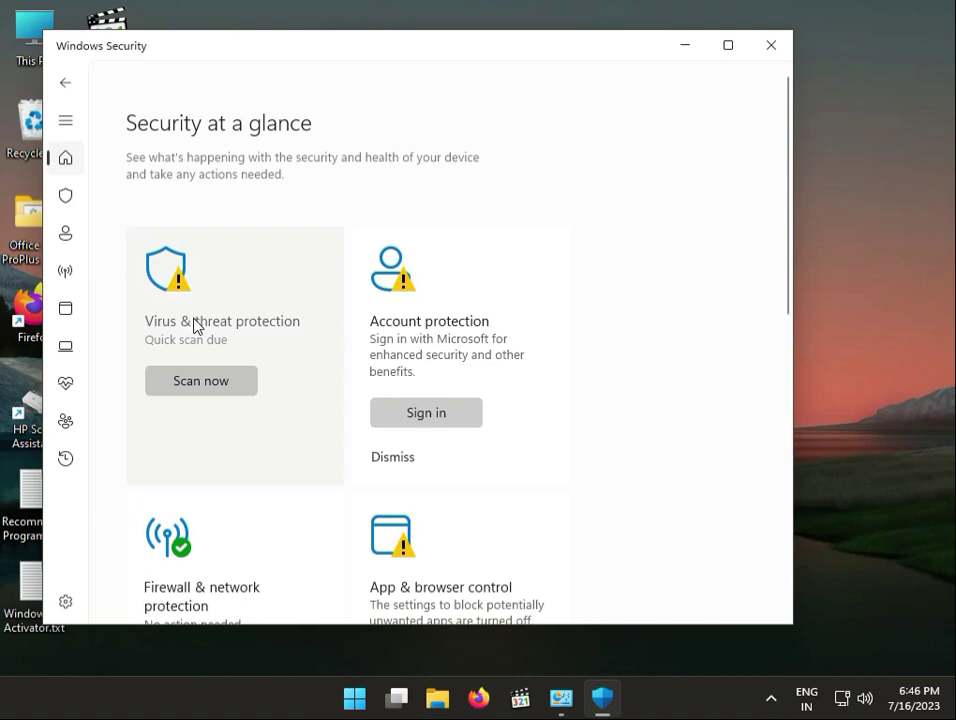
pyautogui.click(222, 320)
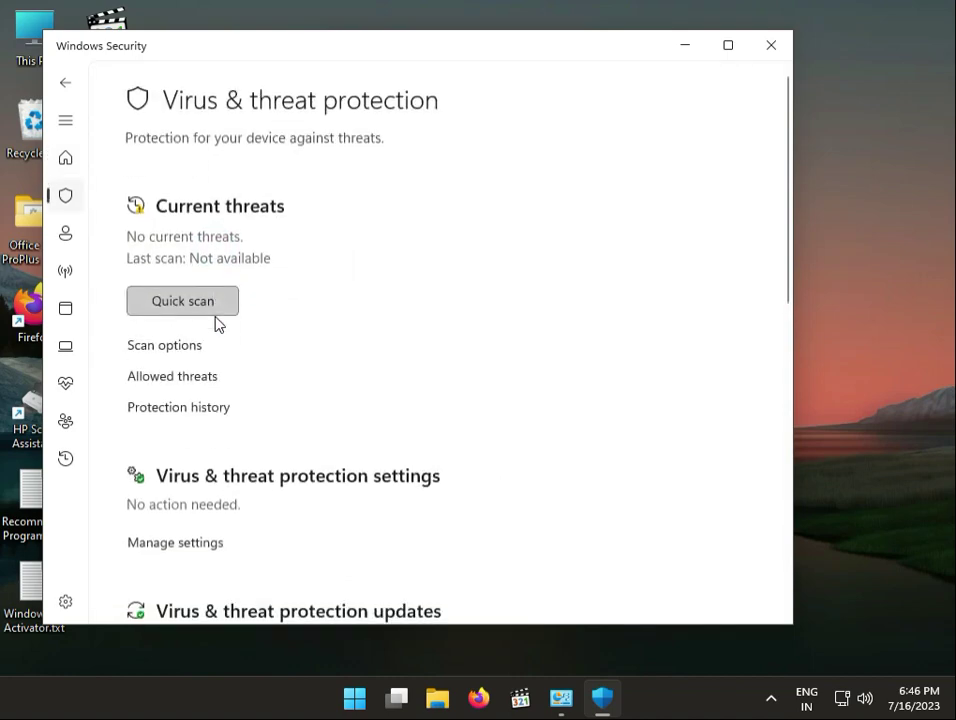
# - Start a Quick scan from Scan options with Scan now
pyautogui.click(164, 344)
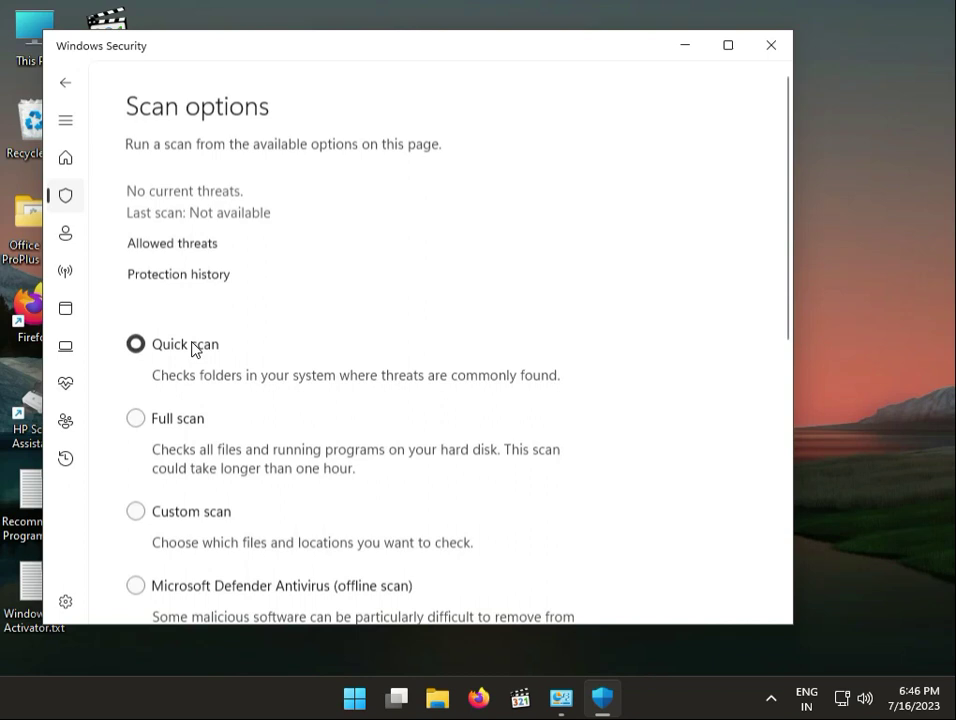
pyautogui.scroll(-3)
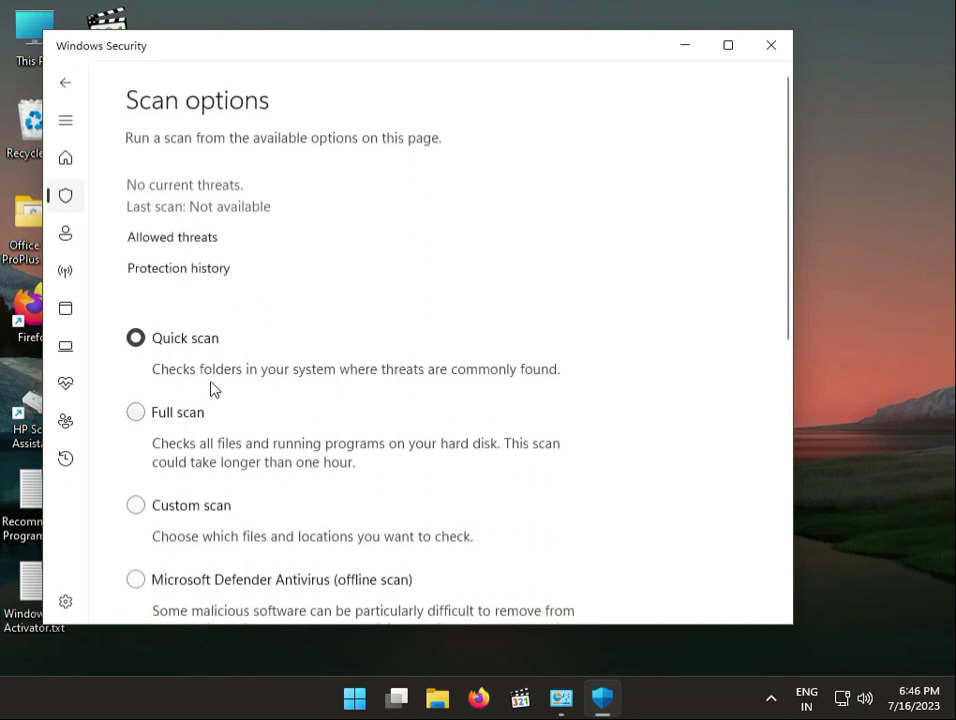
pyautogui.scroll(-3)
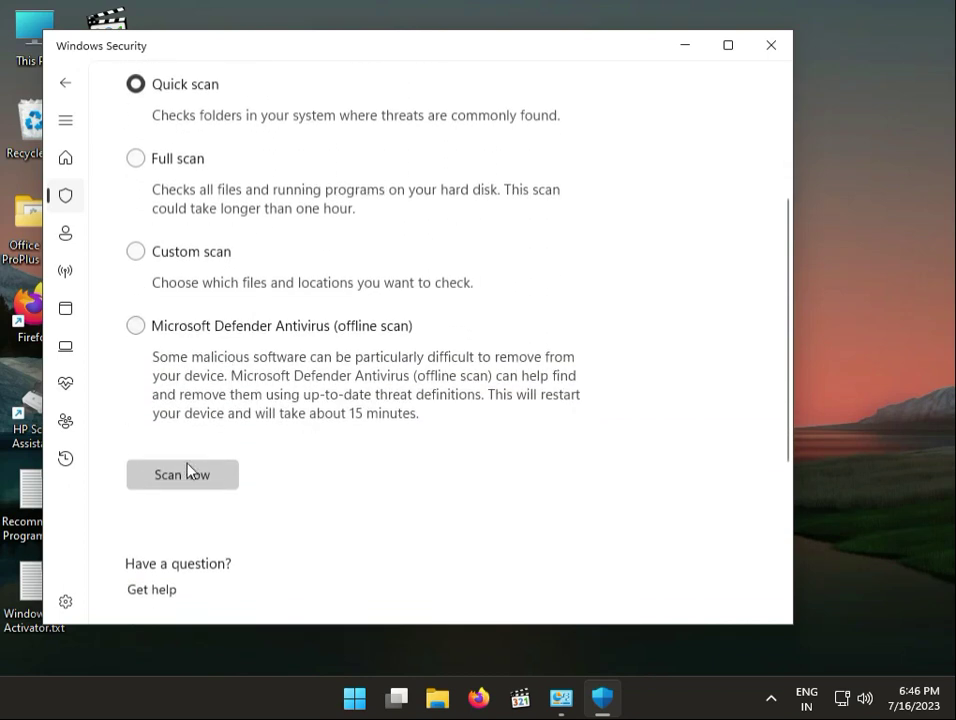
pyautogui.click(182, 474)
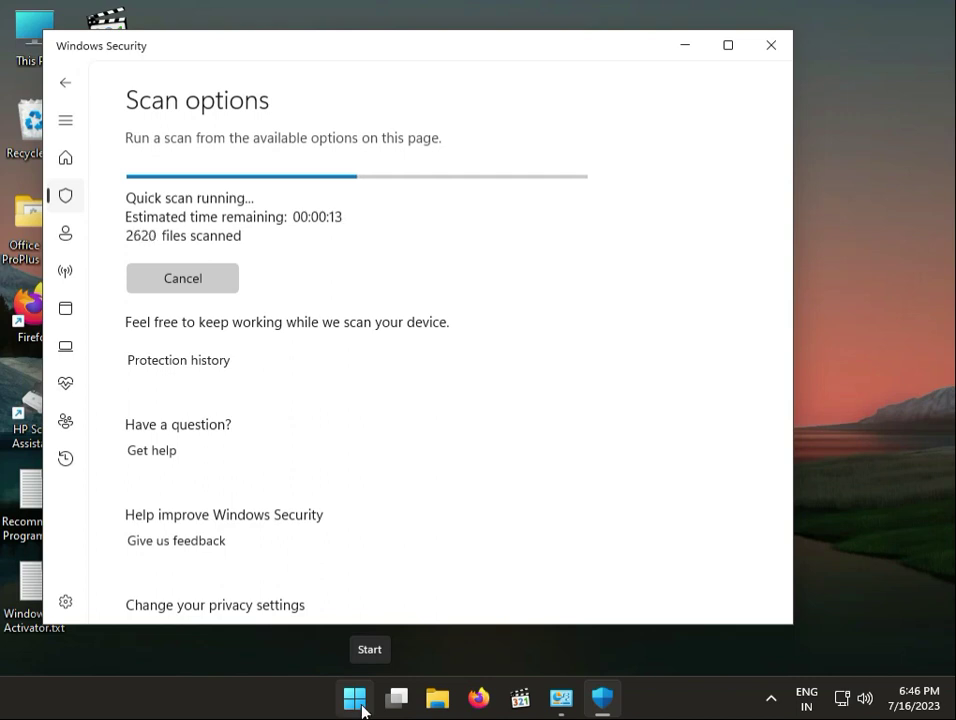
# - Reach View installed updates through Control Panel's Uninstall a program
pyautogui.click(356, 698)
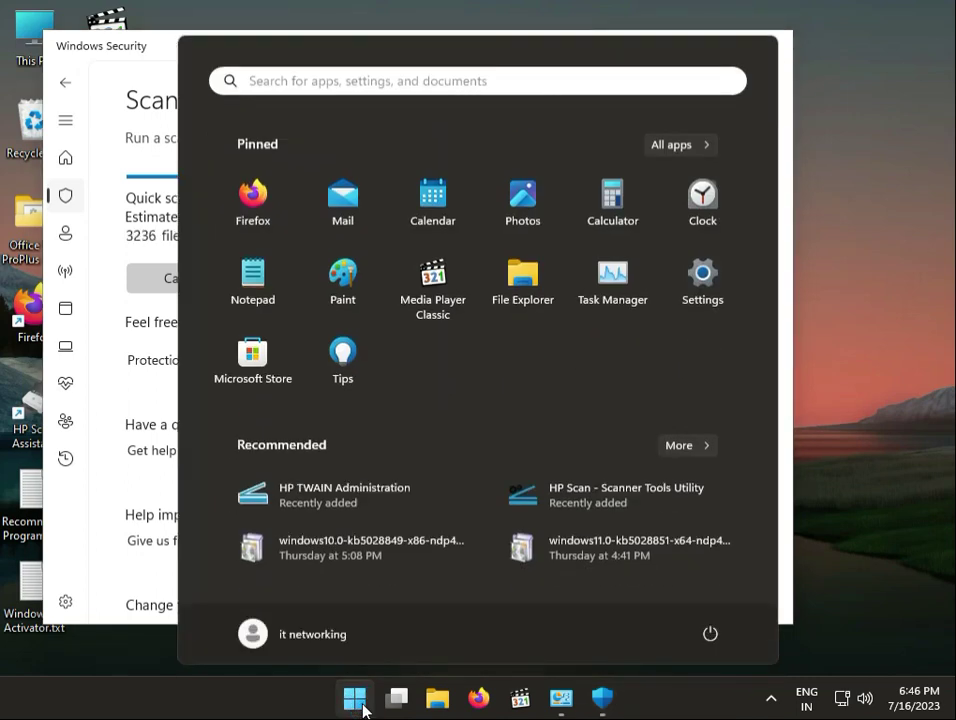
pyautogui.write('cont')
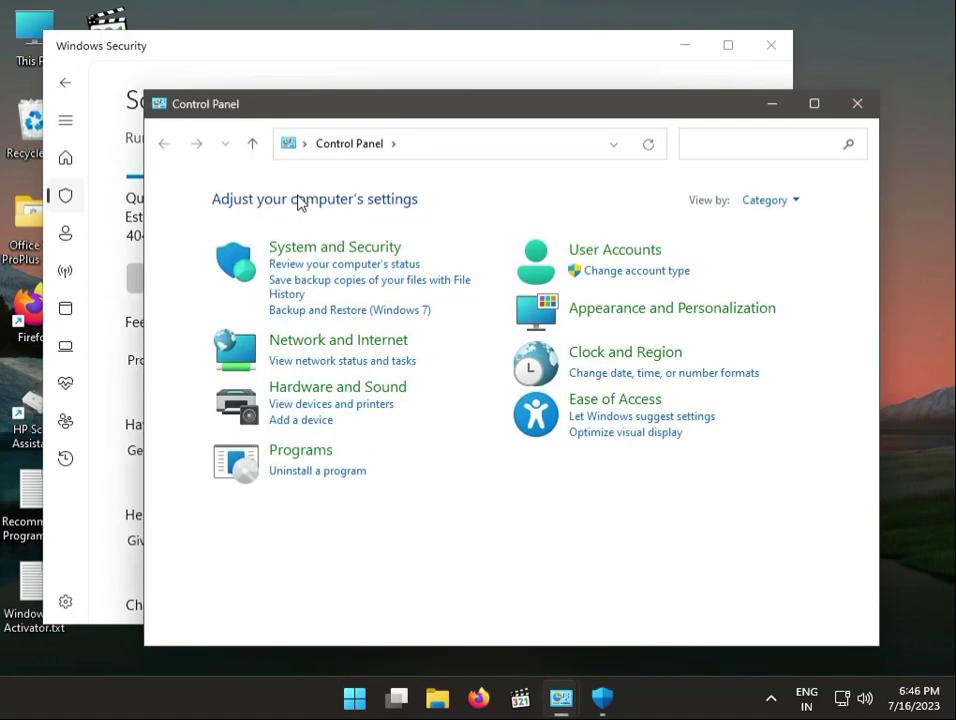
pyautogui.moveTo(836, 170)
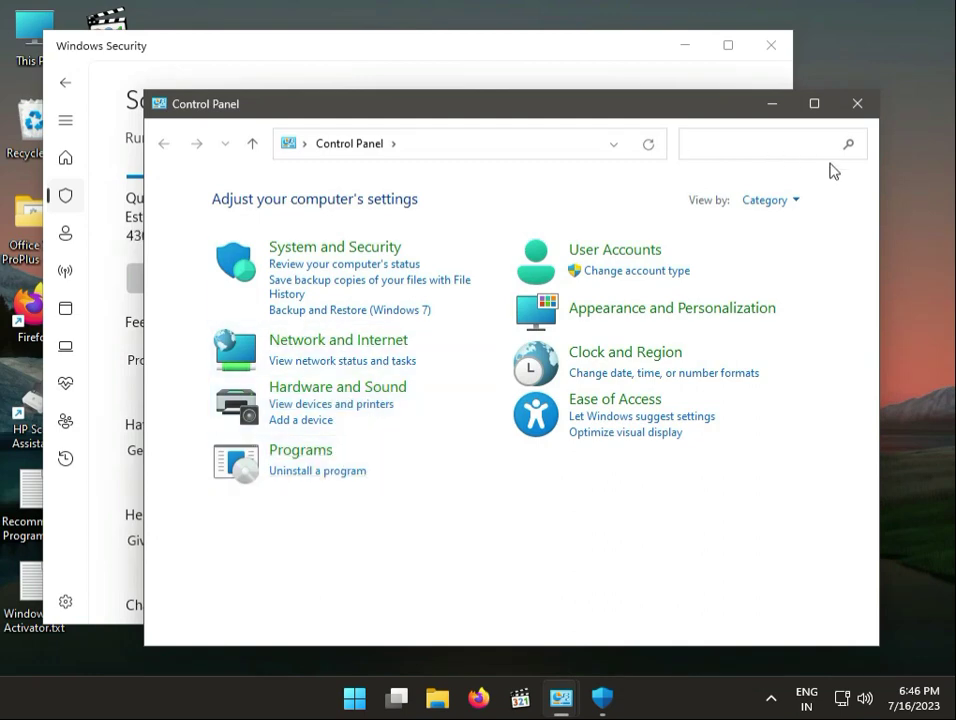
pyautogui.click(770, 200)
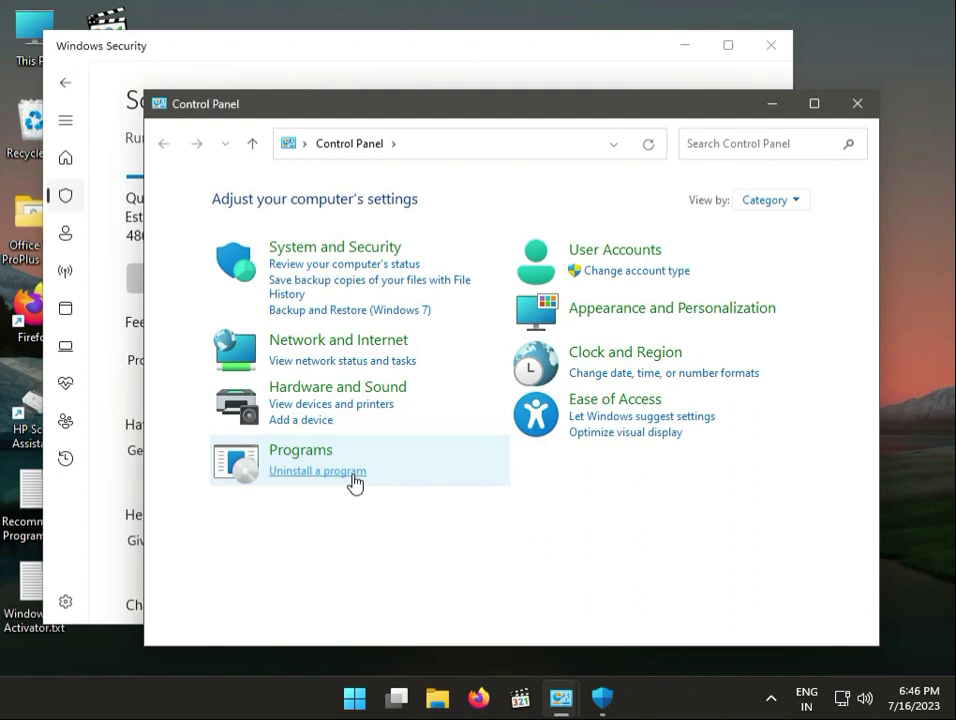
pyautogui.click(316, 472)
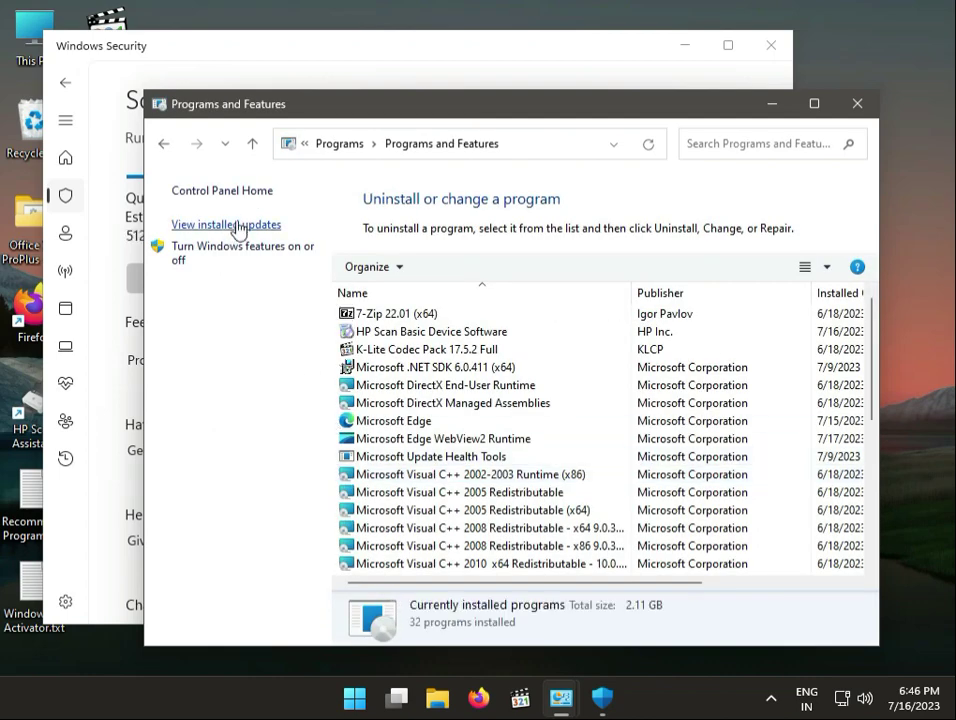
pyautogui.click(226, 224)
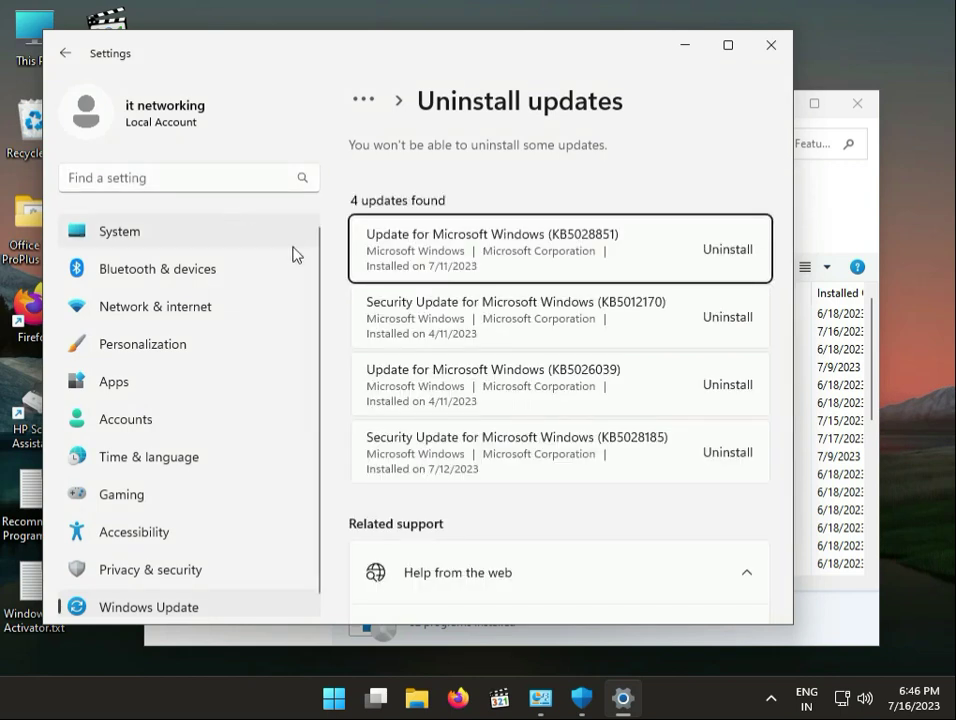
pyautogui.moveTo(656, 268)
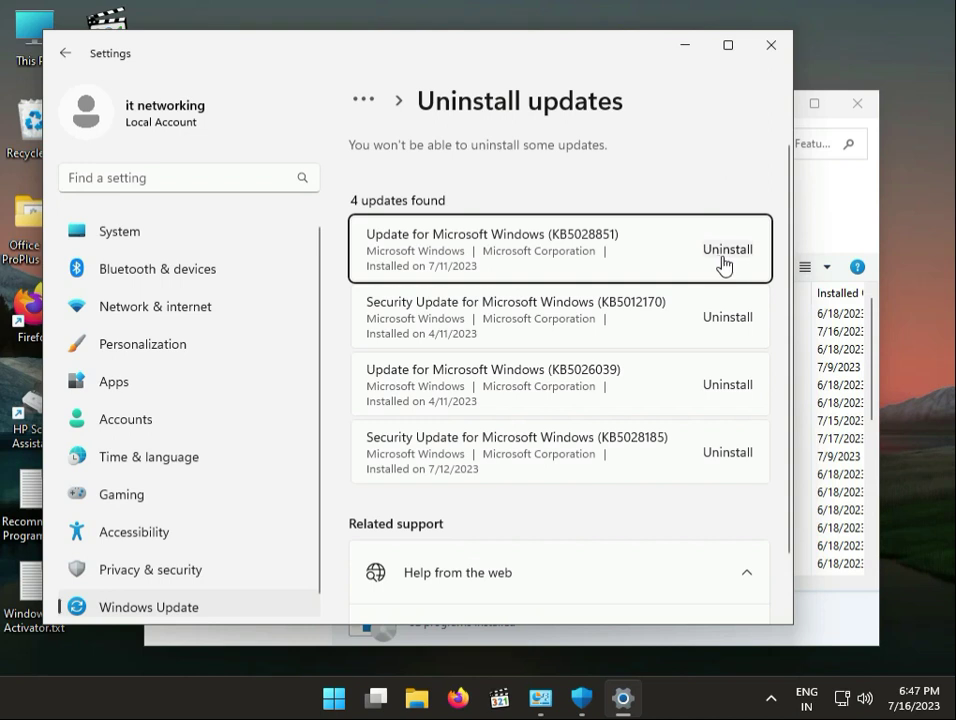
# - Review the Uninstall updates list and return to the Windows Security scan
pyautogui.click(728, 248)
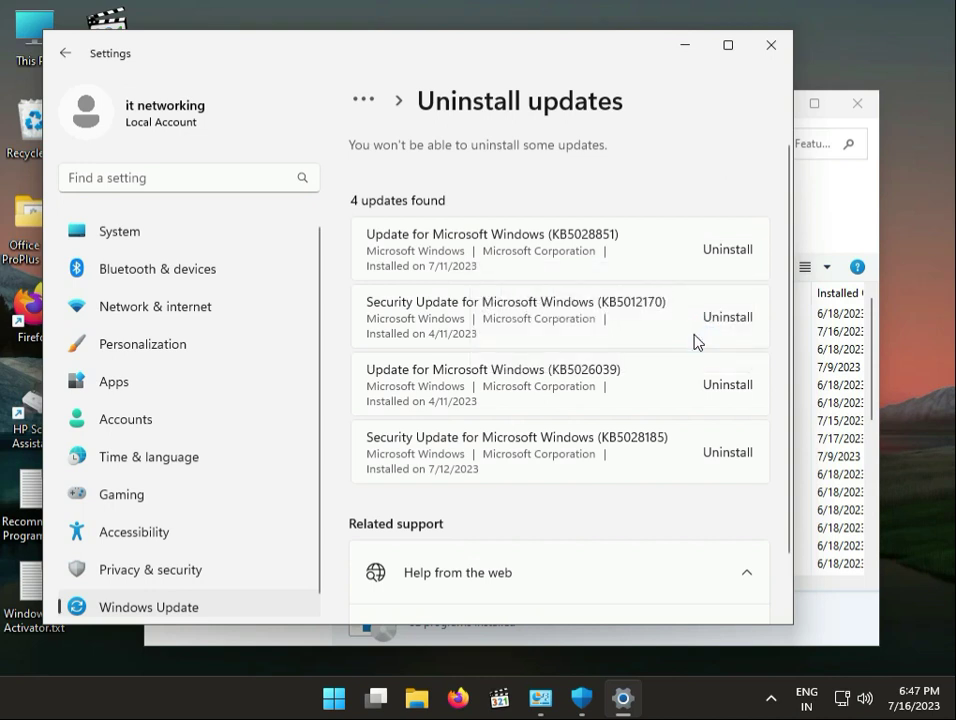
pyautogui.click(728, 248)
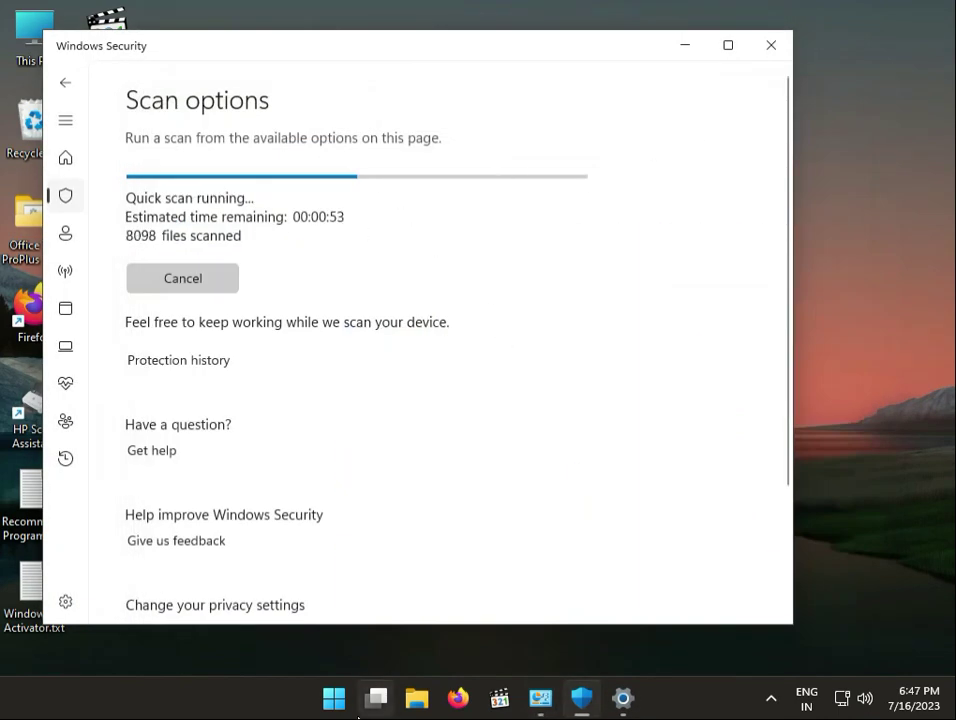
pyautogui.click(376, 698)
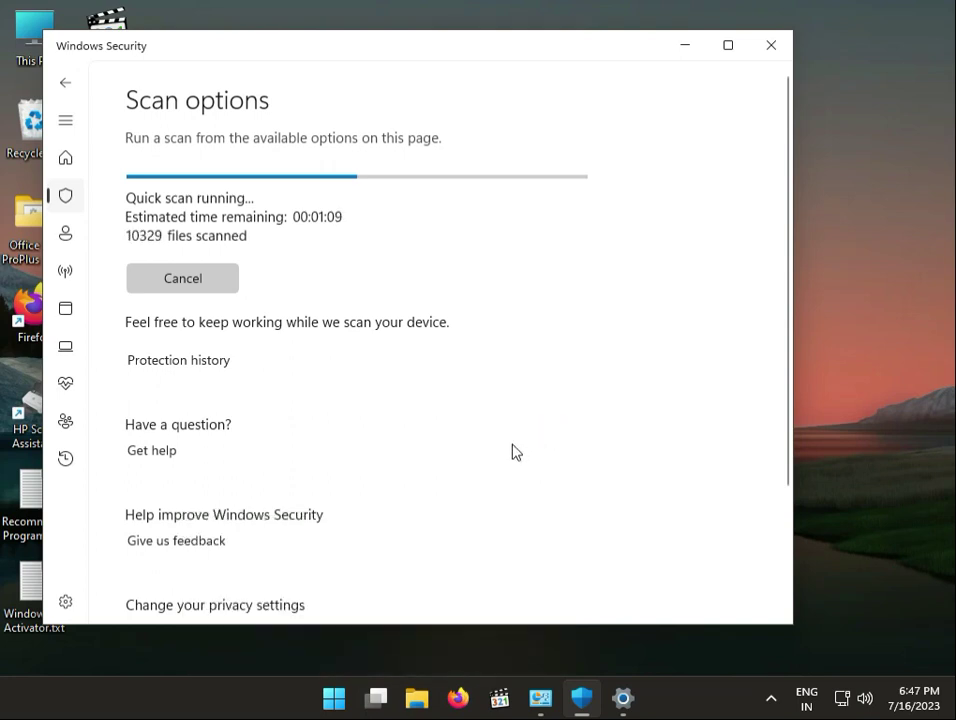
pyautogui.moveTo(506, 456)
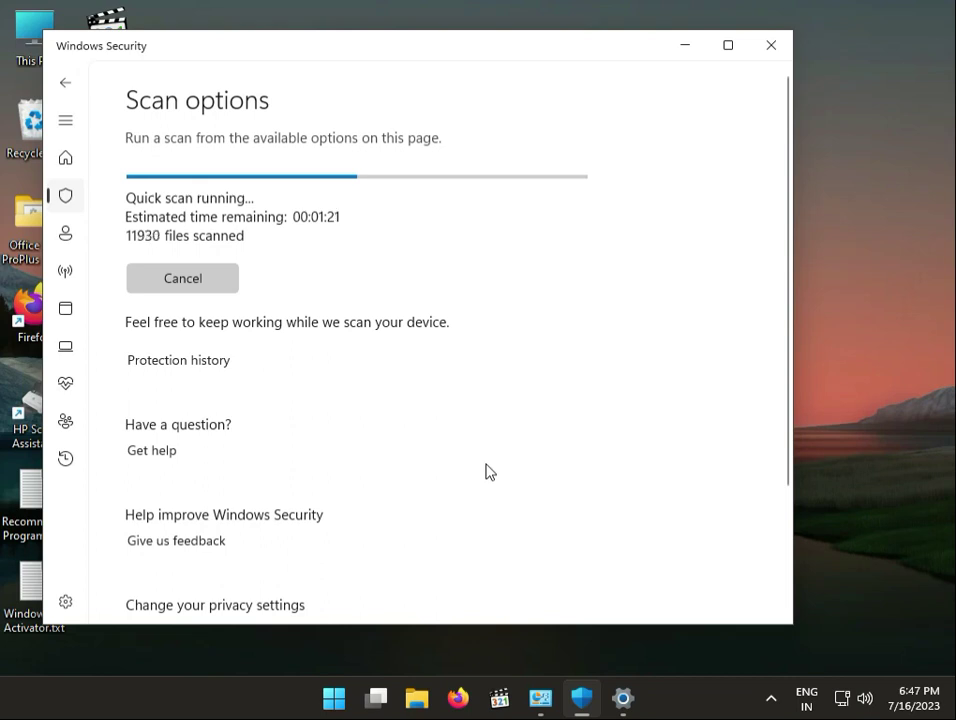
pyautogui.moveTo(486, 474)
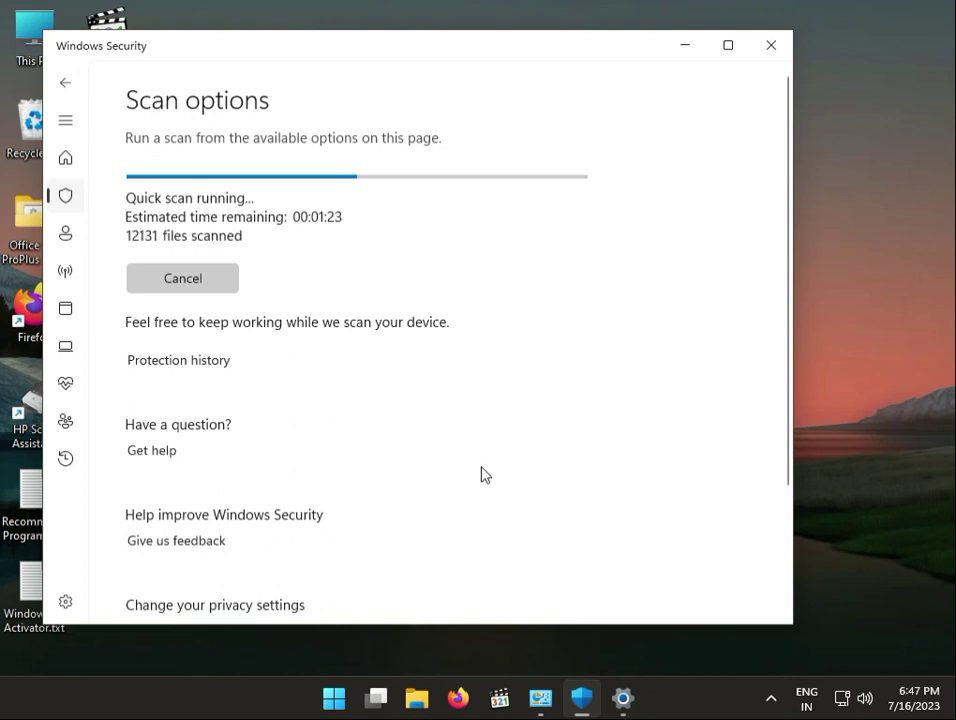